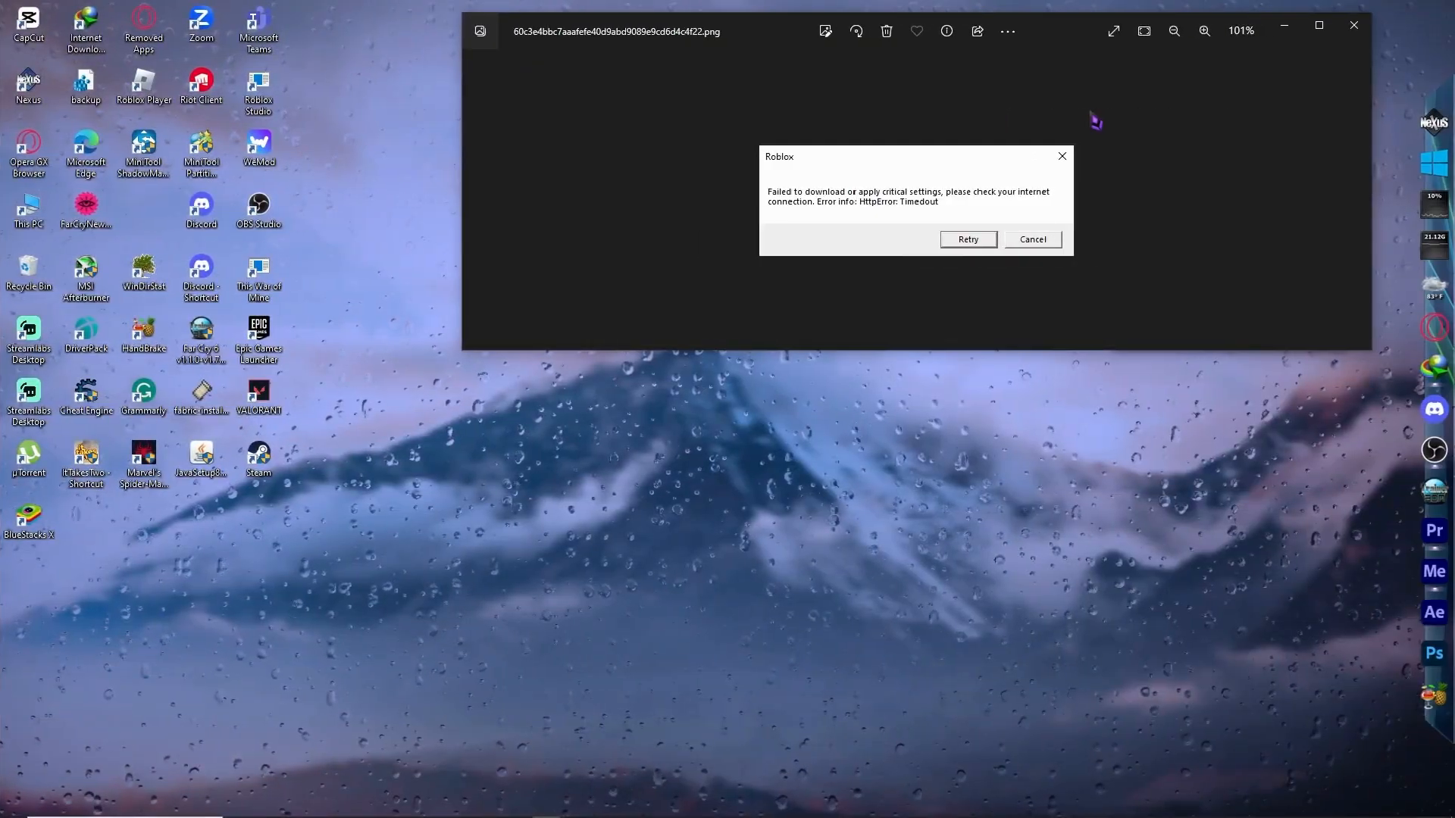
pyautogui.moveTo(820, 598)
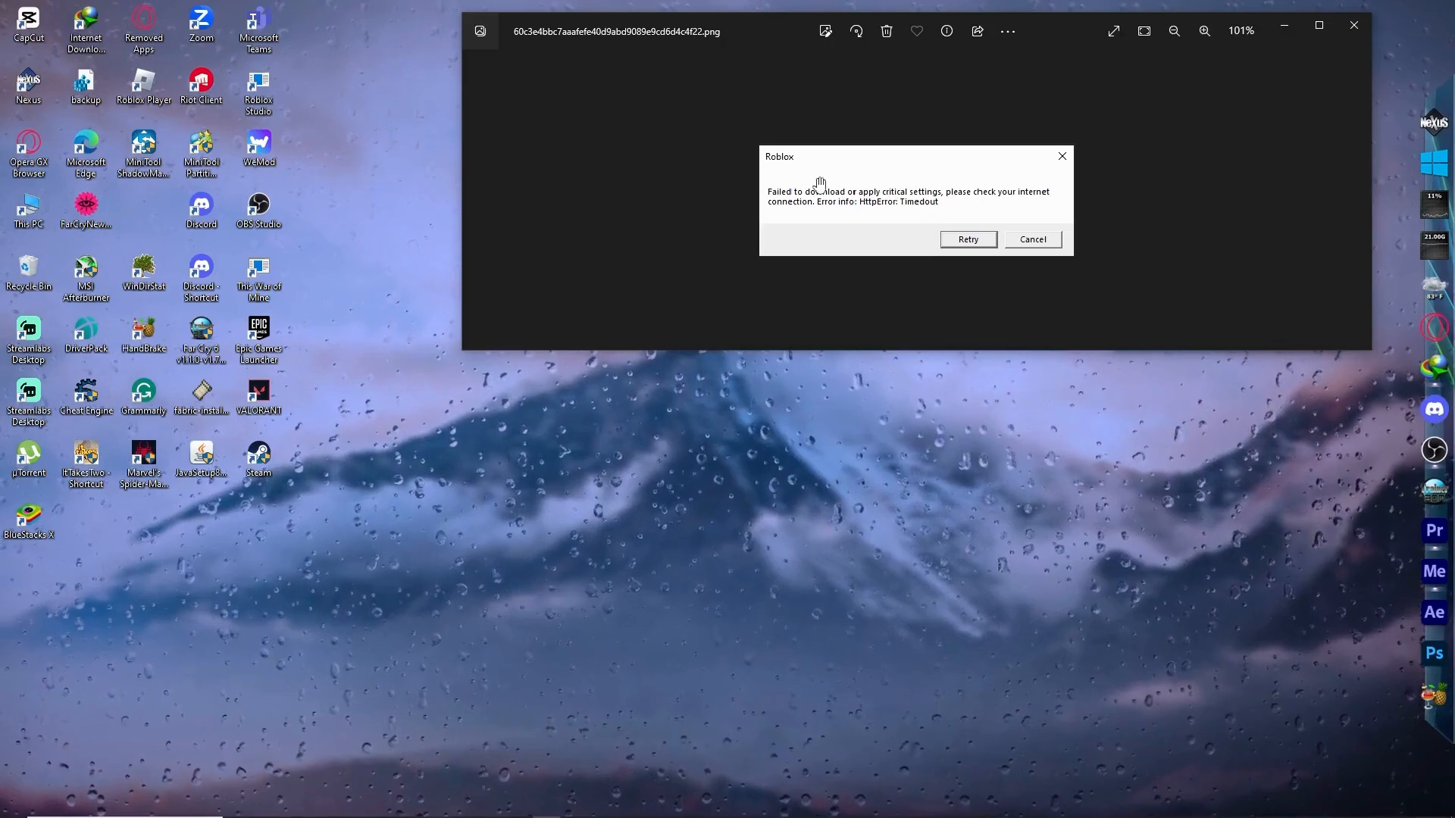
pyautogui.moveTo(945, 180)
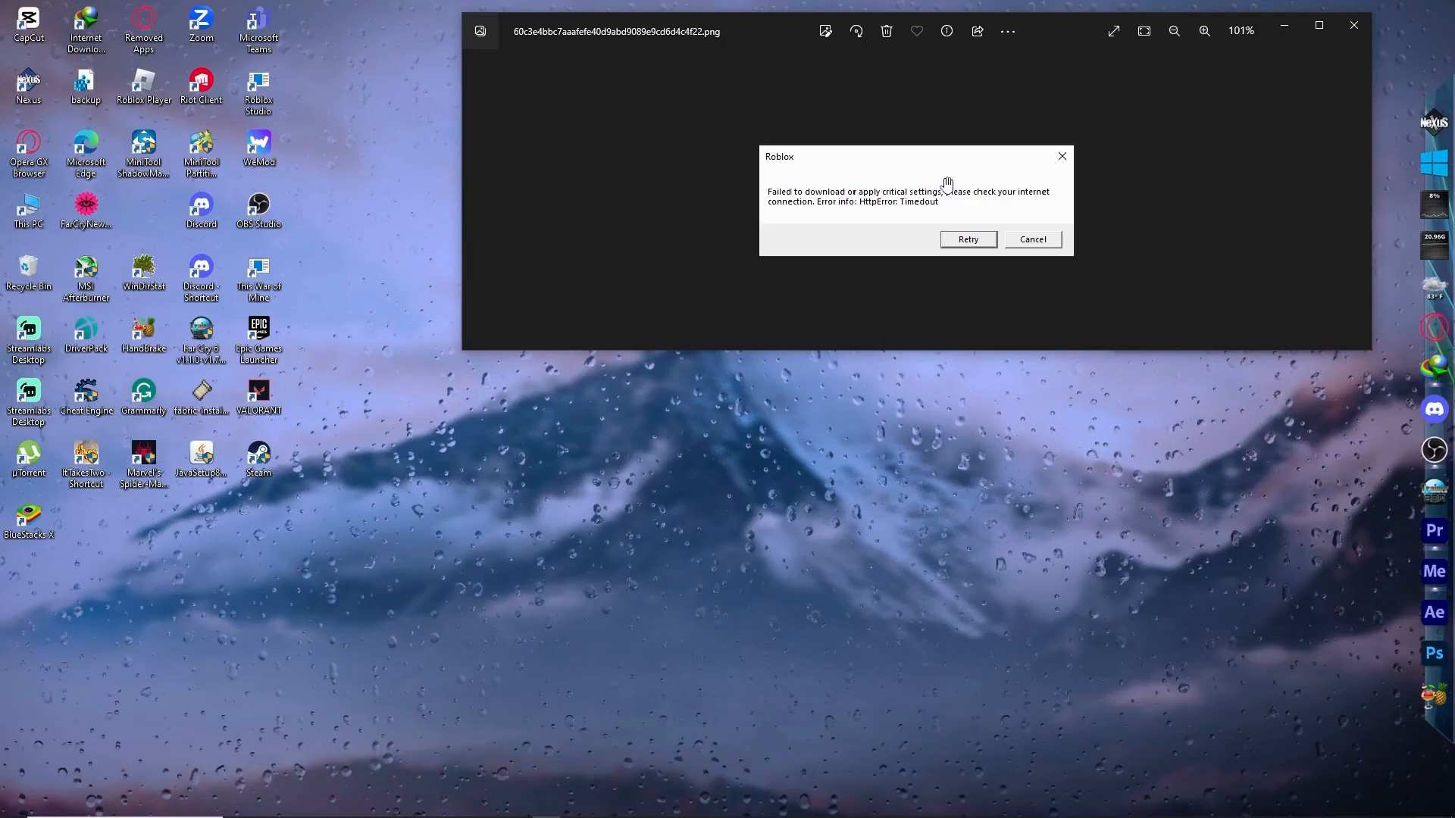
pyautogui.moveTo(762, 535)
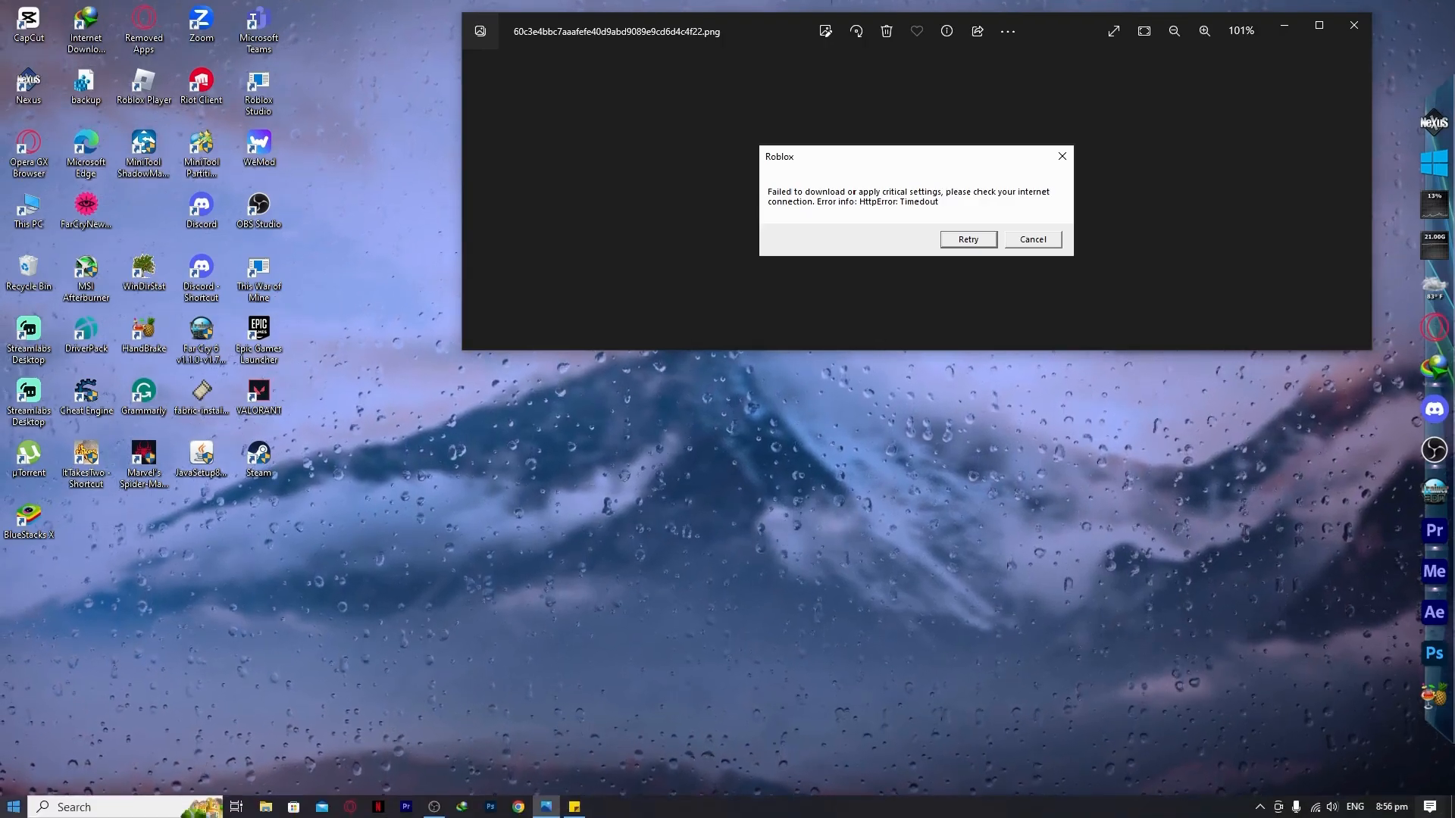
# - Open the AppData folder via Windows Run so Local, LocalLow and Roaming are listed
pyautogui.click(13, 806)
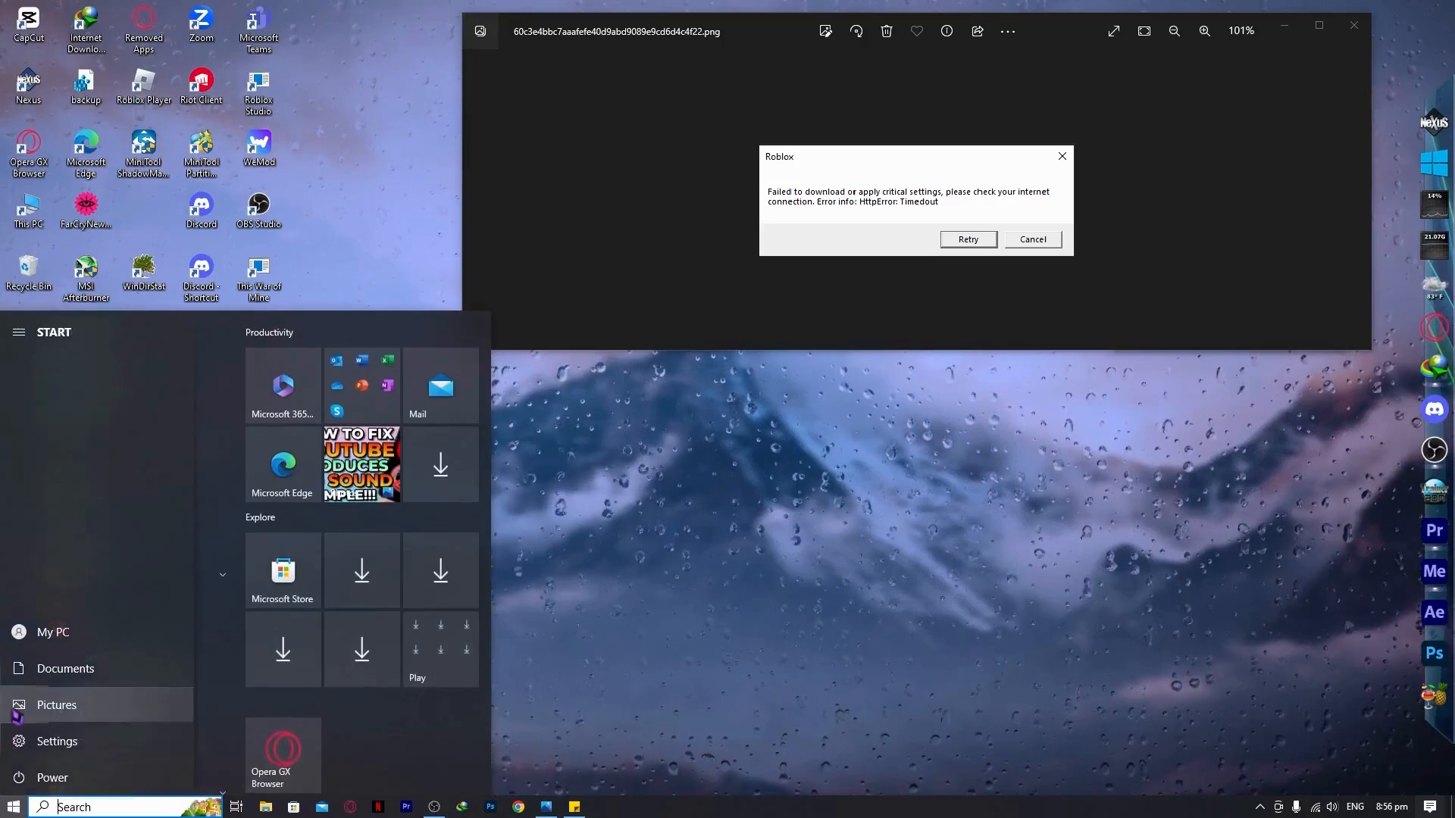
pyautogui.write('run')
pyautogui.write('appdata')
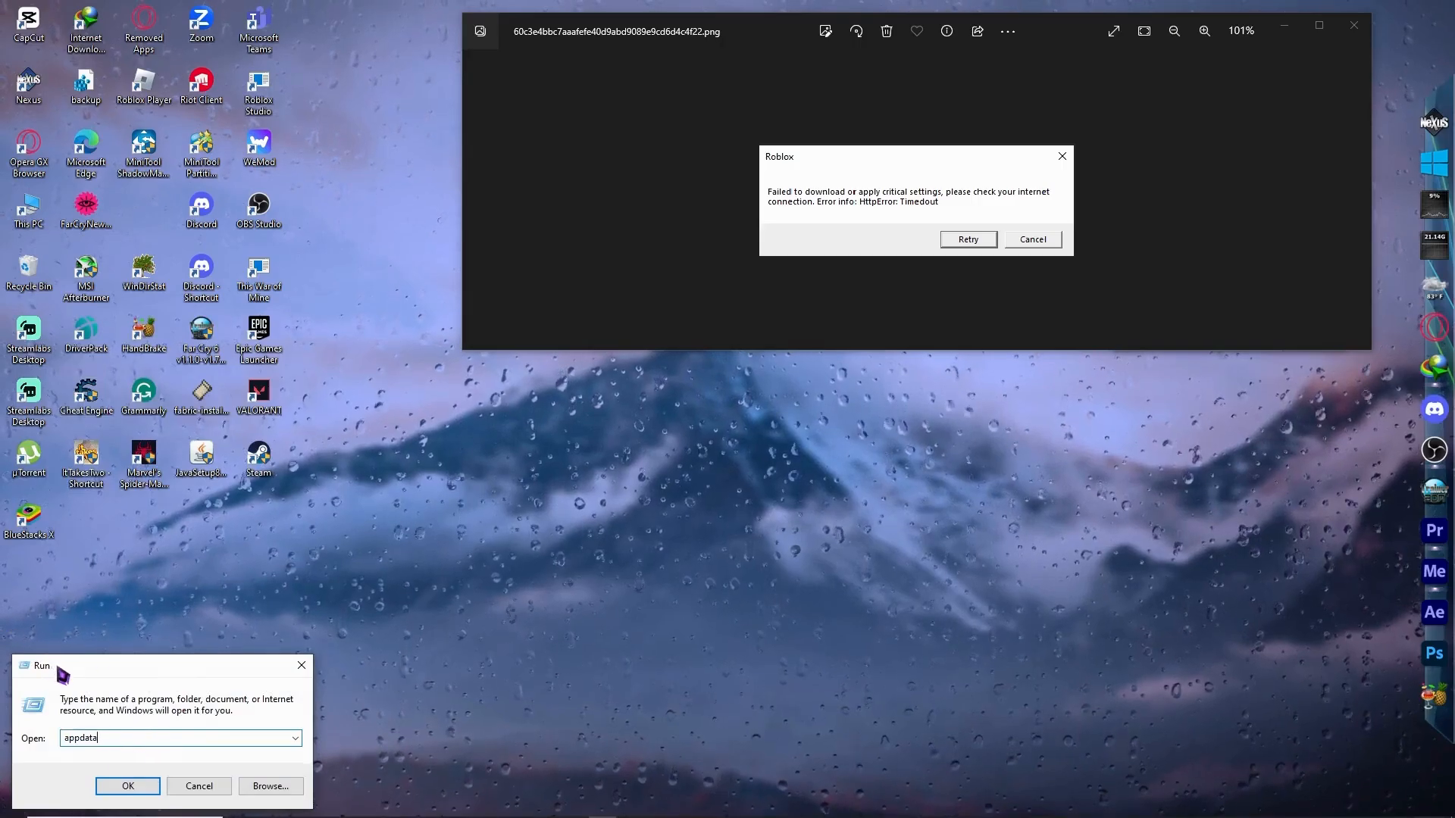
pyautogui.moveTo(117, 751)
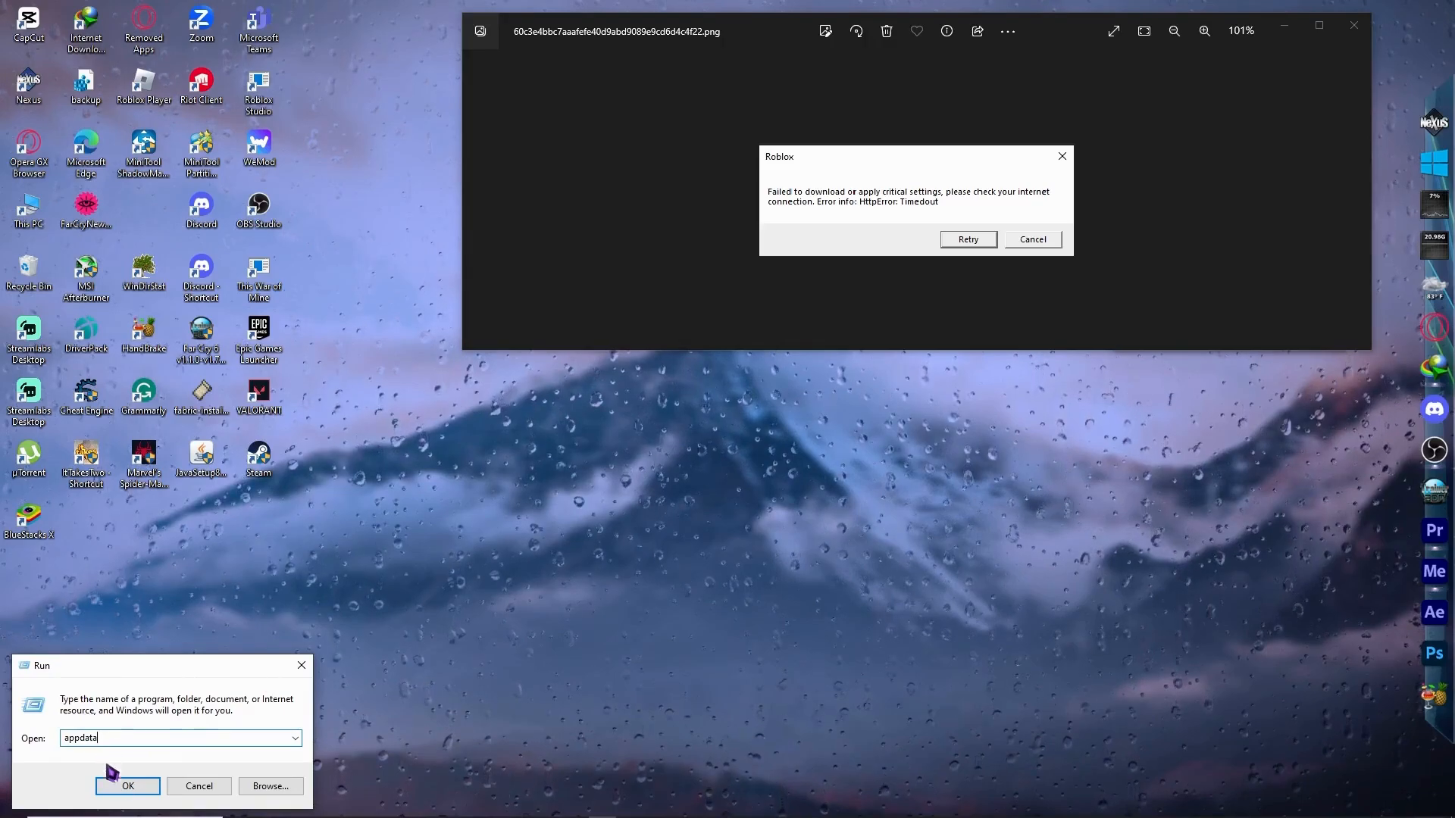
pyautogui.click(128, 786)
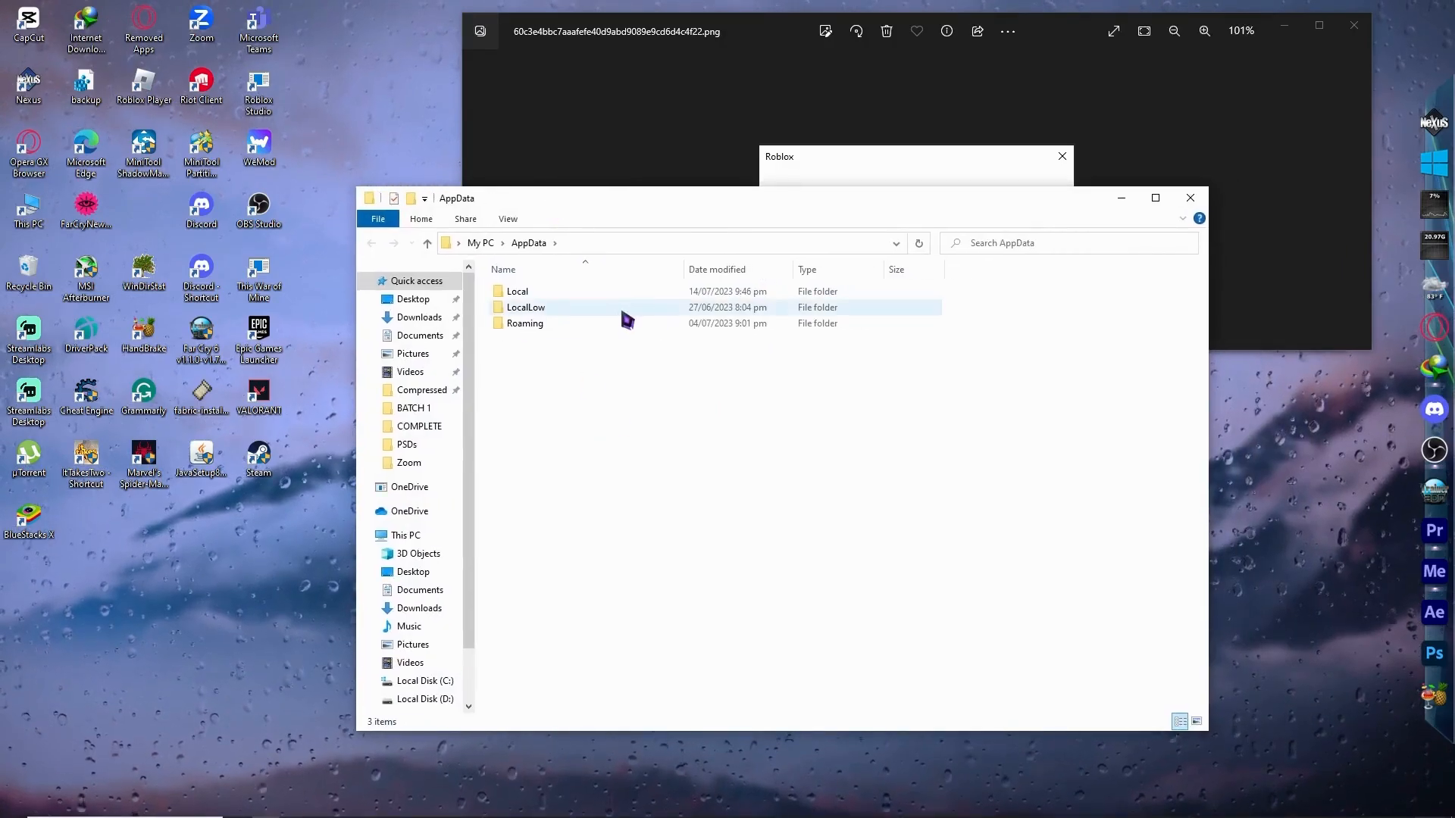
# - Navigate into AppData\Local\Roblox\Versions
pyautogui.doubleClick(517, 291)
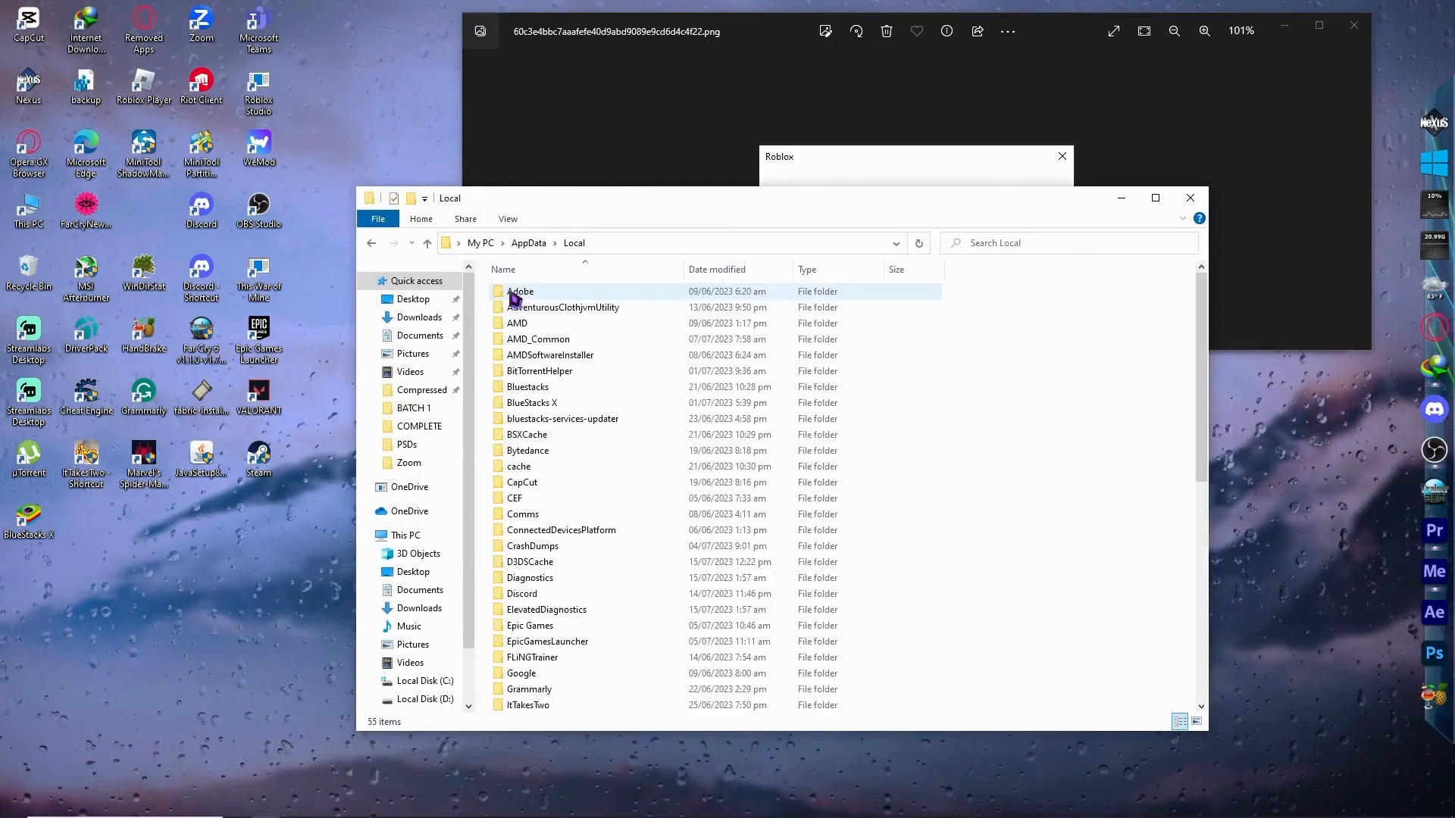
pyautogui.scroll(-3)
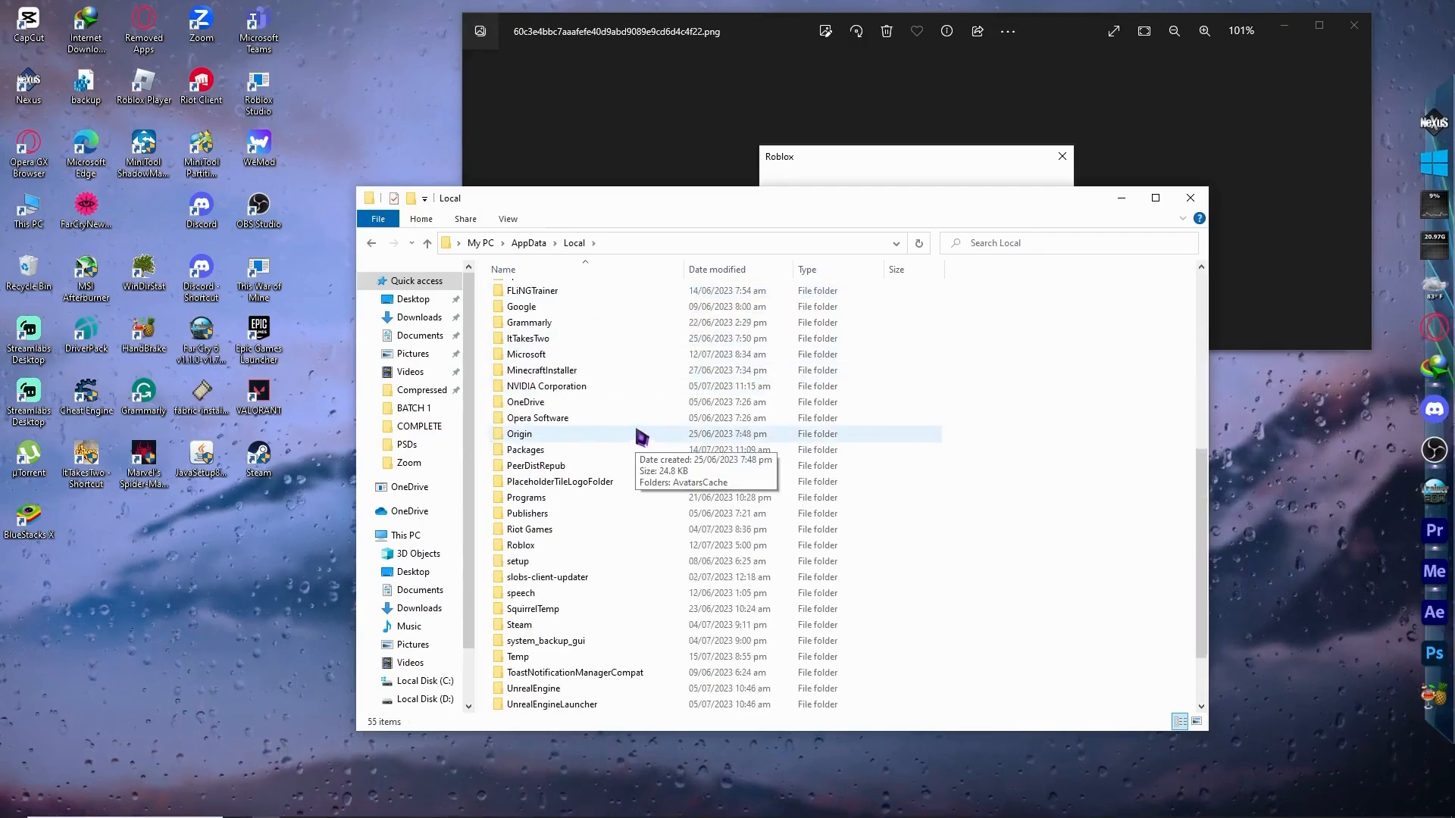
pyautogui.click(530, 528)
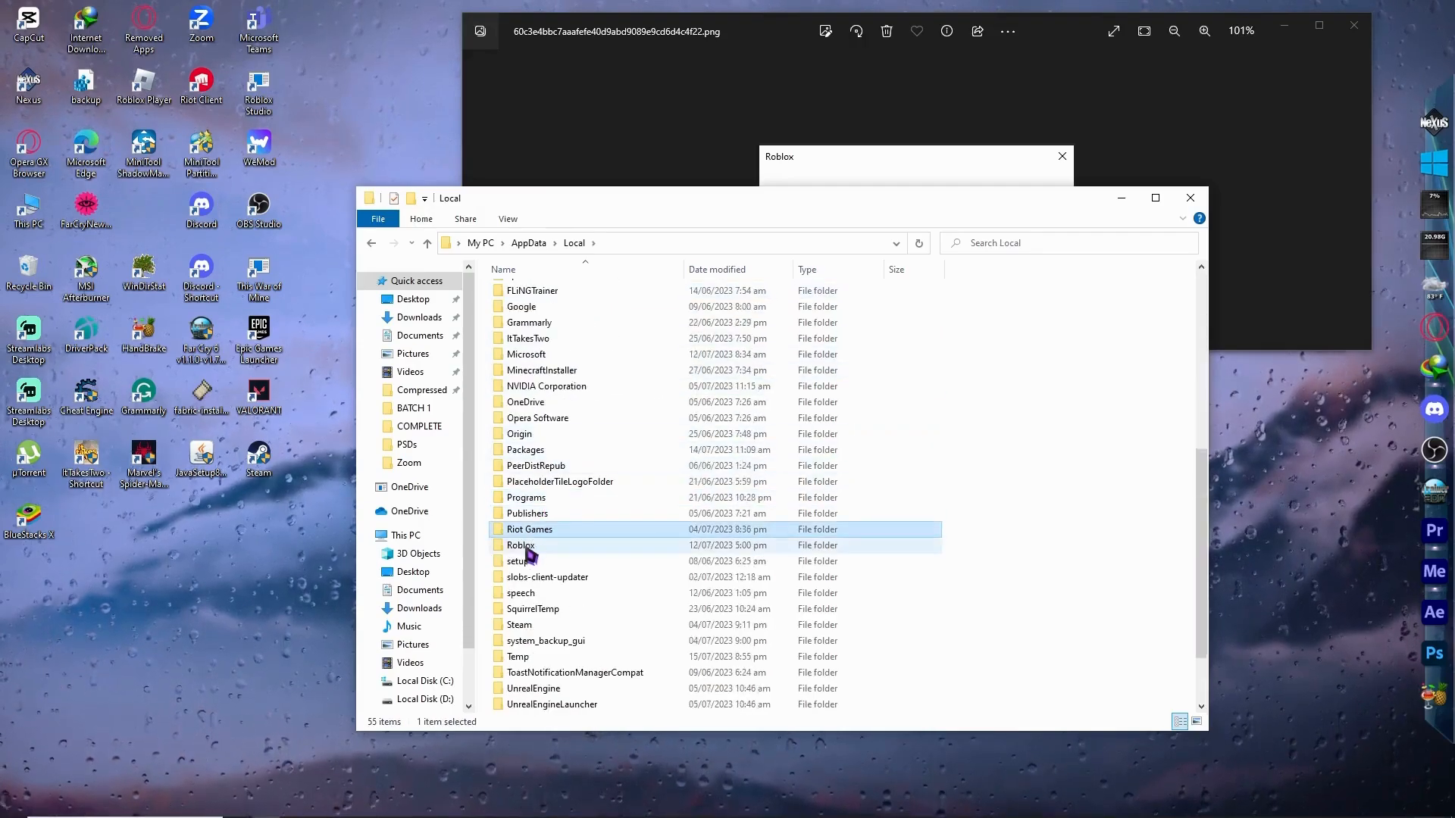
pyautogui.click(520, 546)
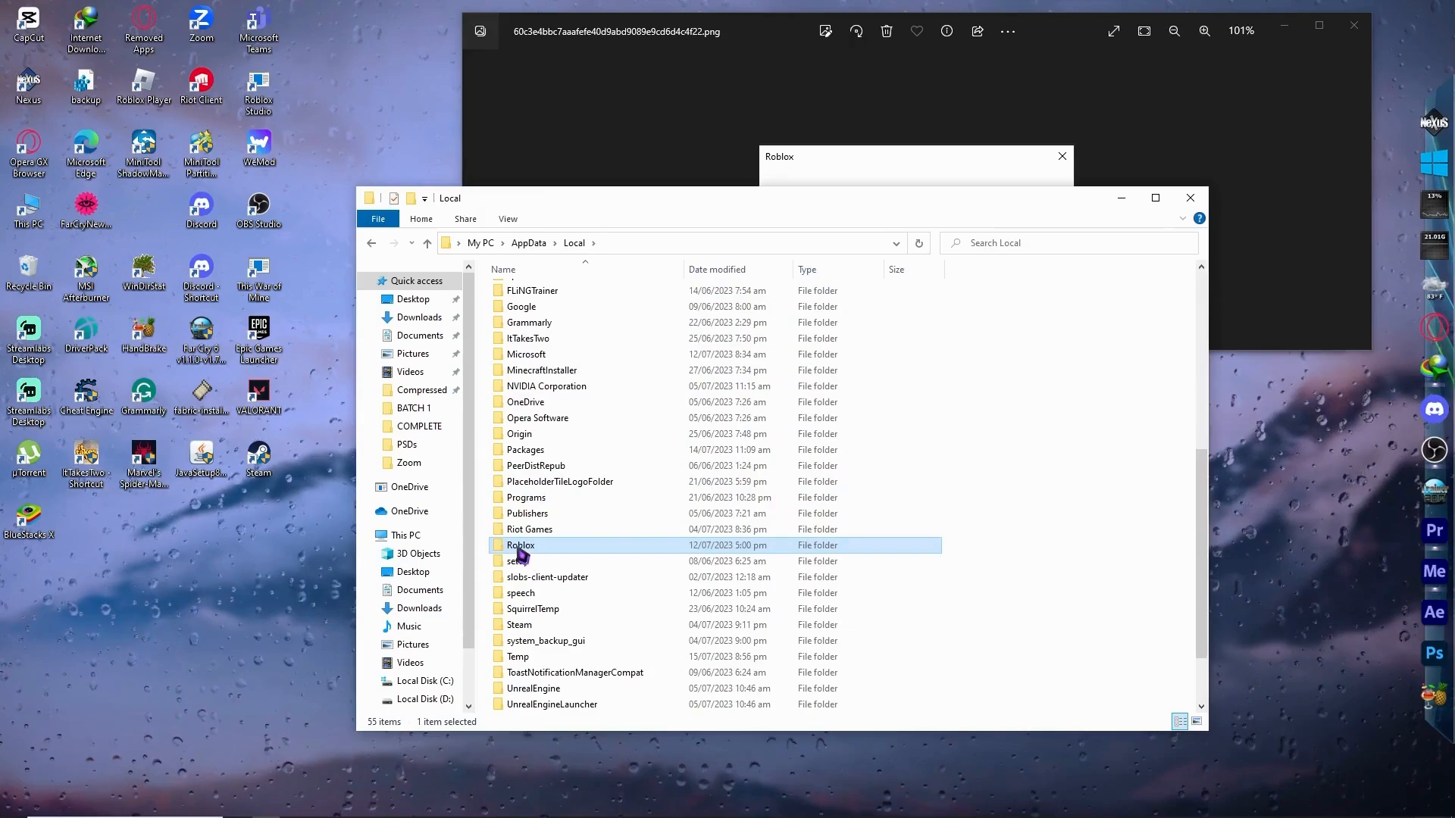
pyautogui.doubleClick(520, 544)
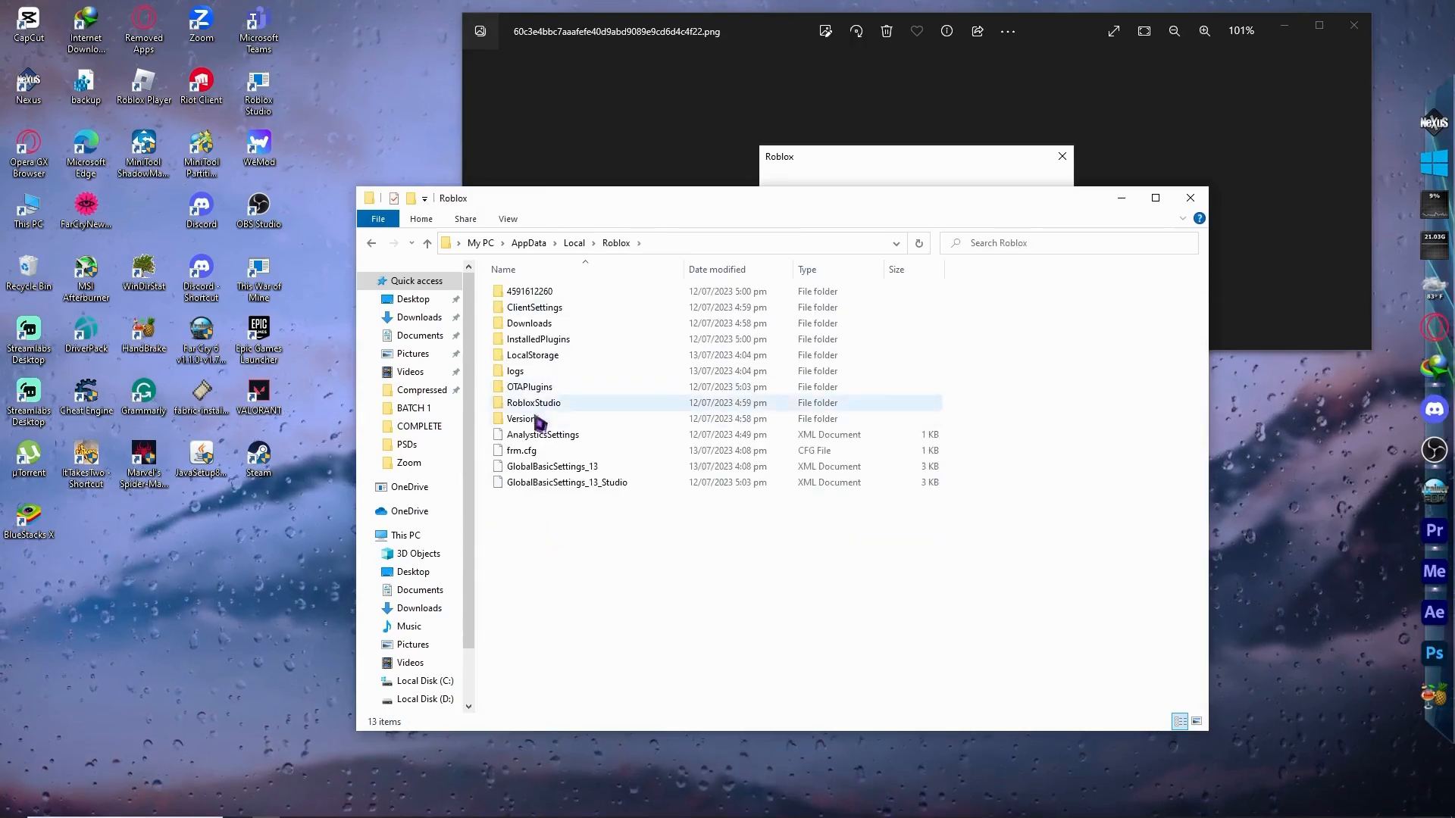
pyautogui.moveTo(533, 437)
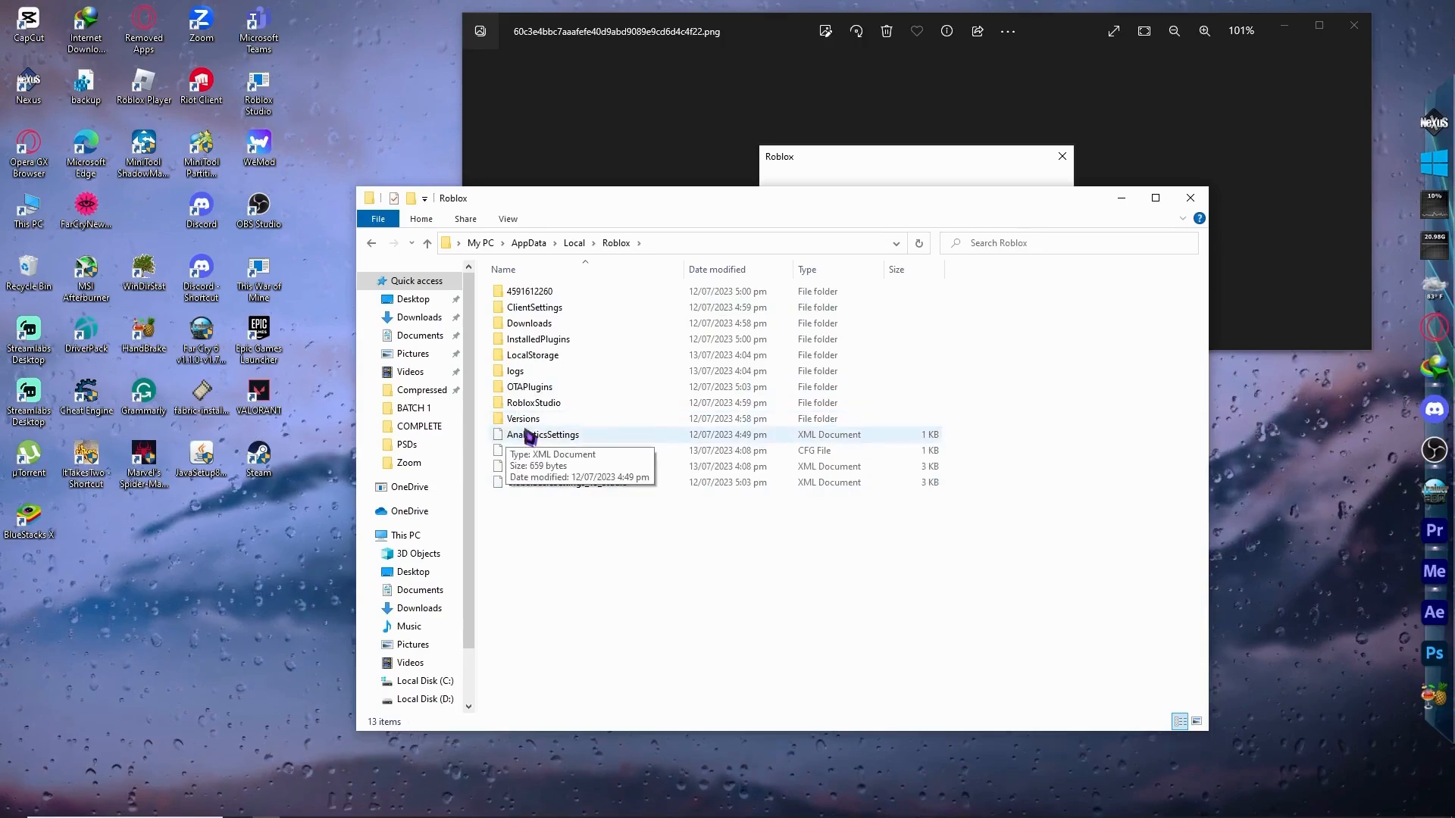
pyautogui.doubleClick(522, 418)
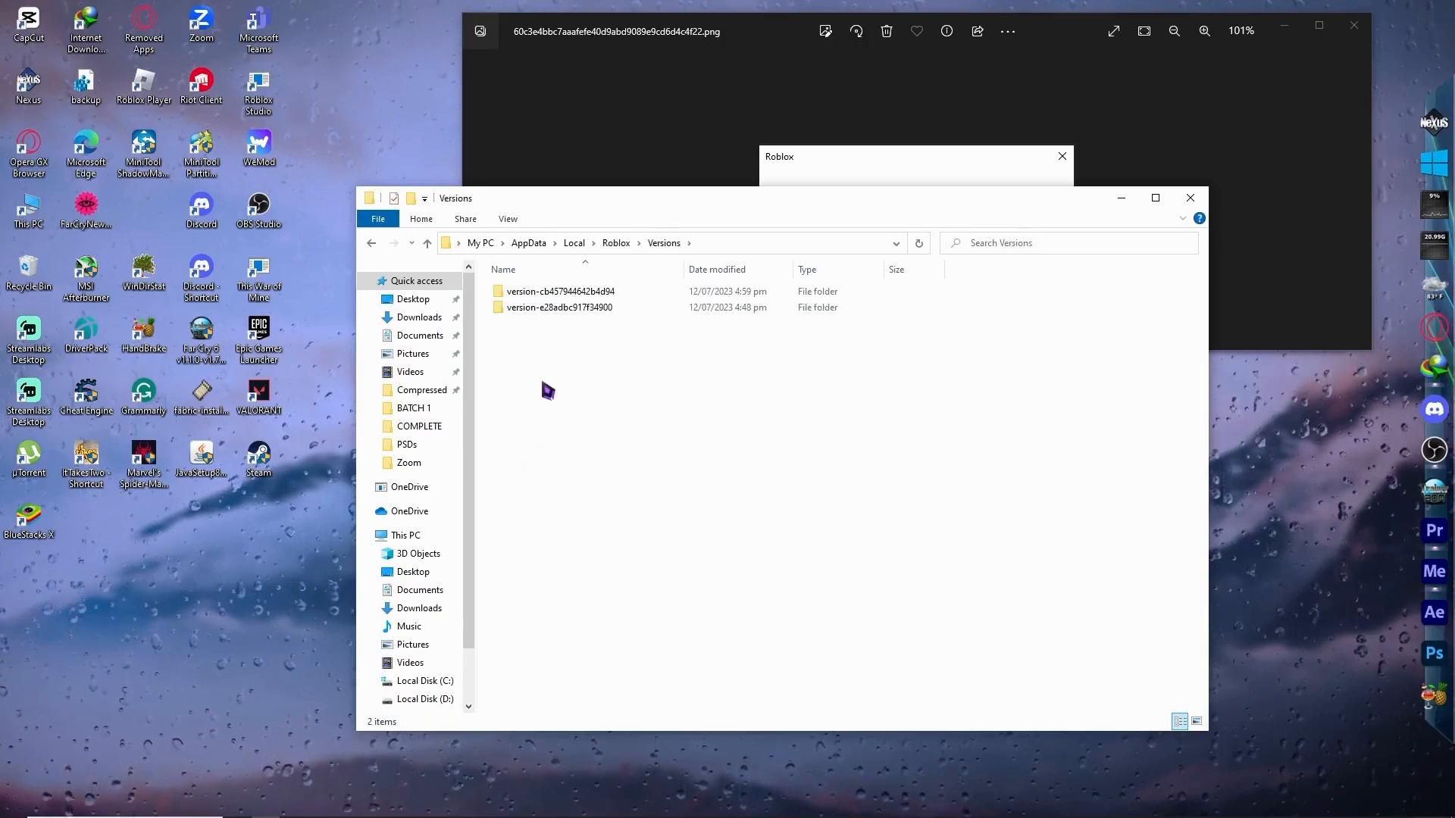
# - Delete both Roblox version folders, leaving the Versions folder empty
pyautogui.click(559, 291)
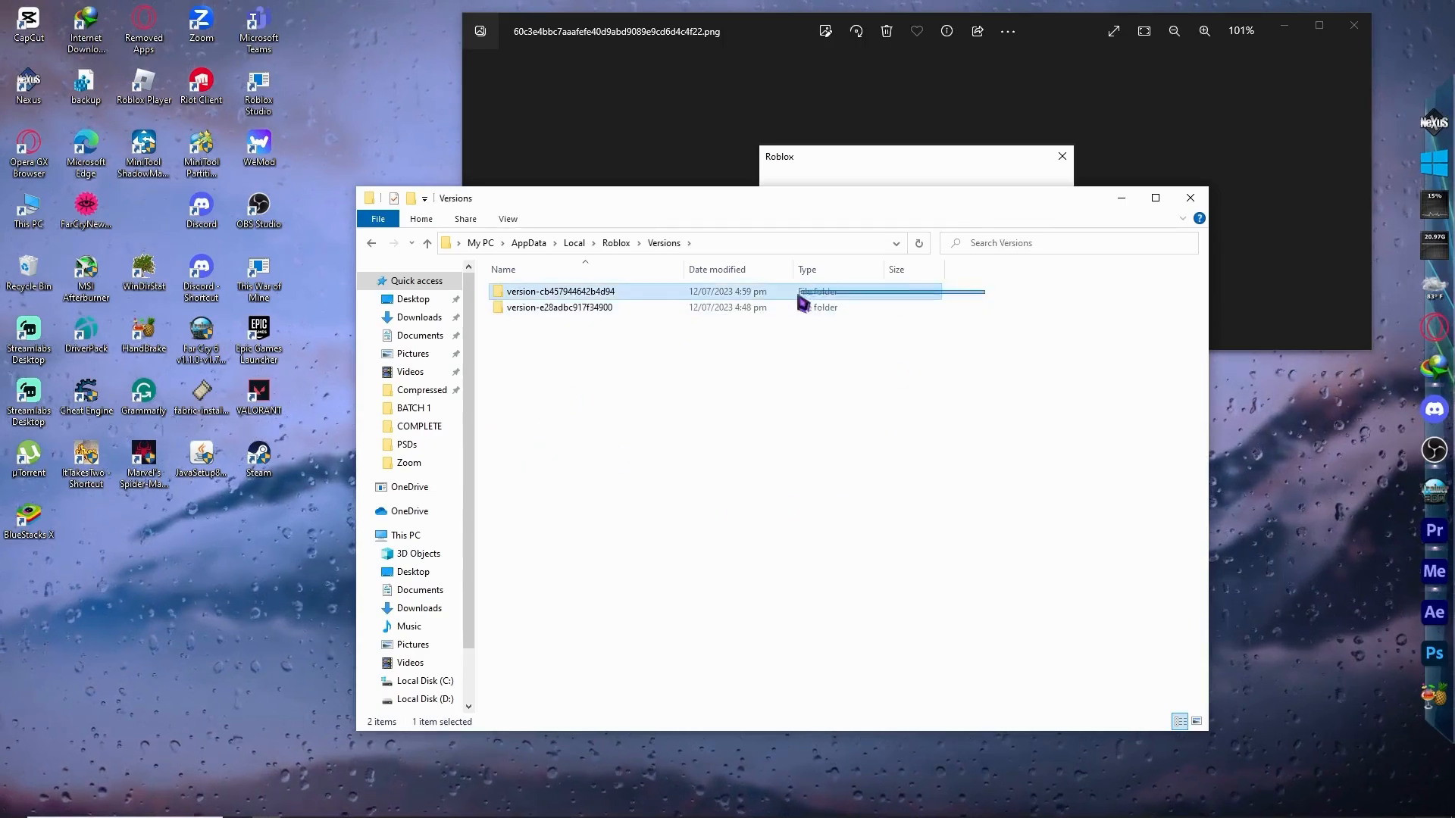
pyautogui.rightClick(559, 307)
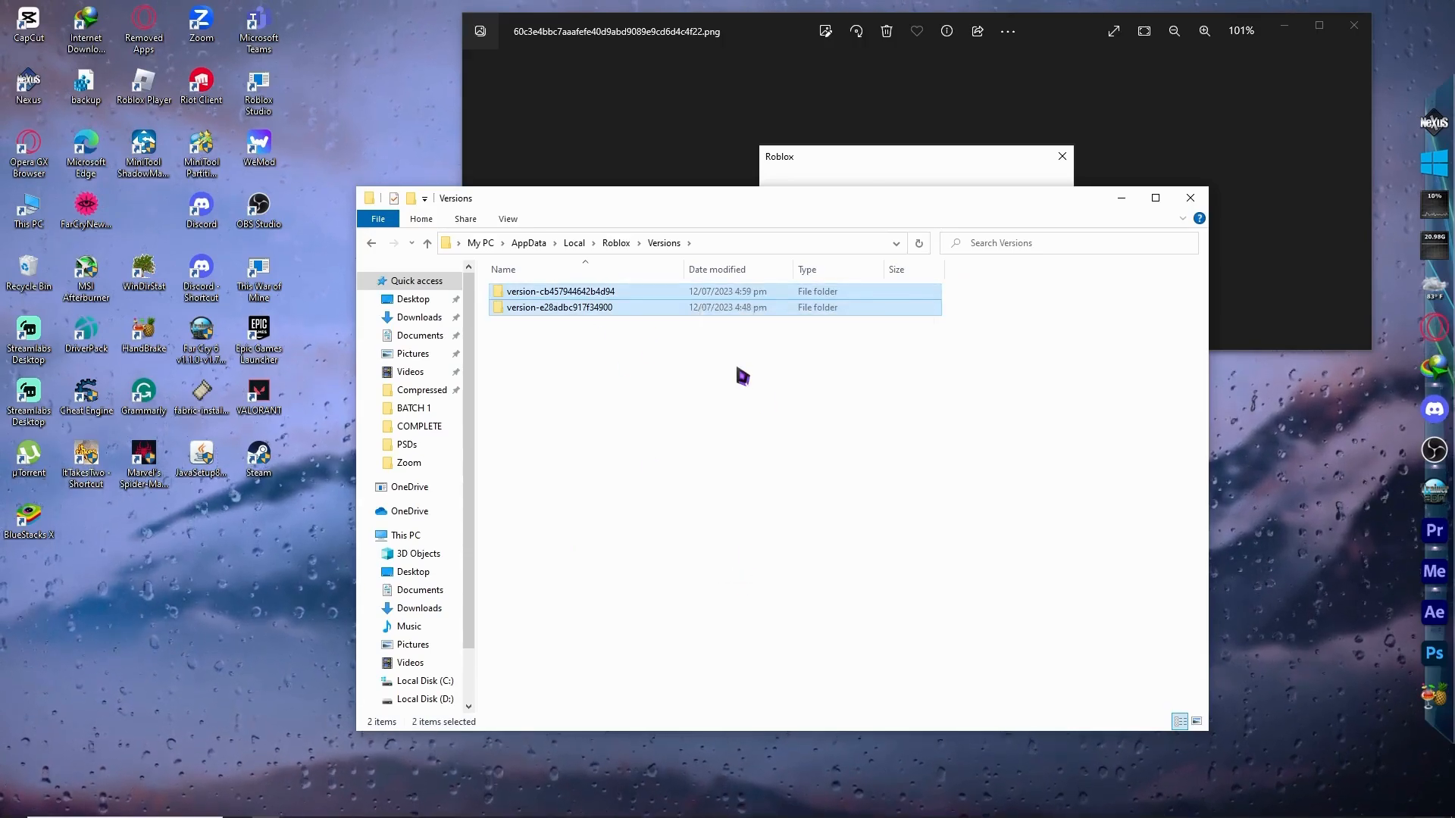
pyautogui.press('Delete')
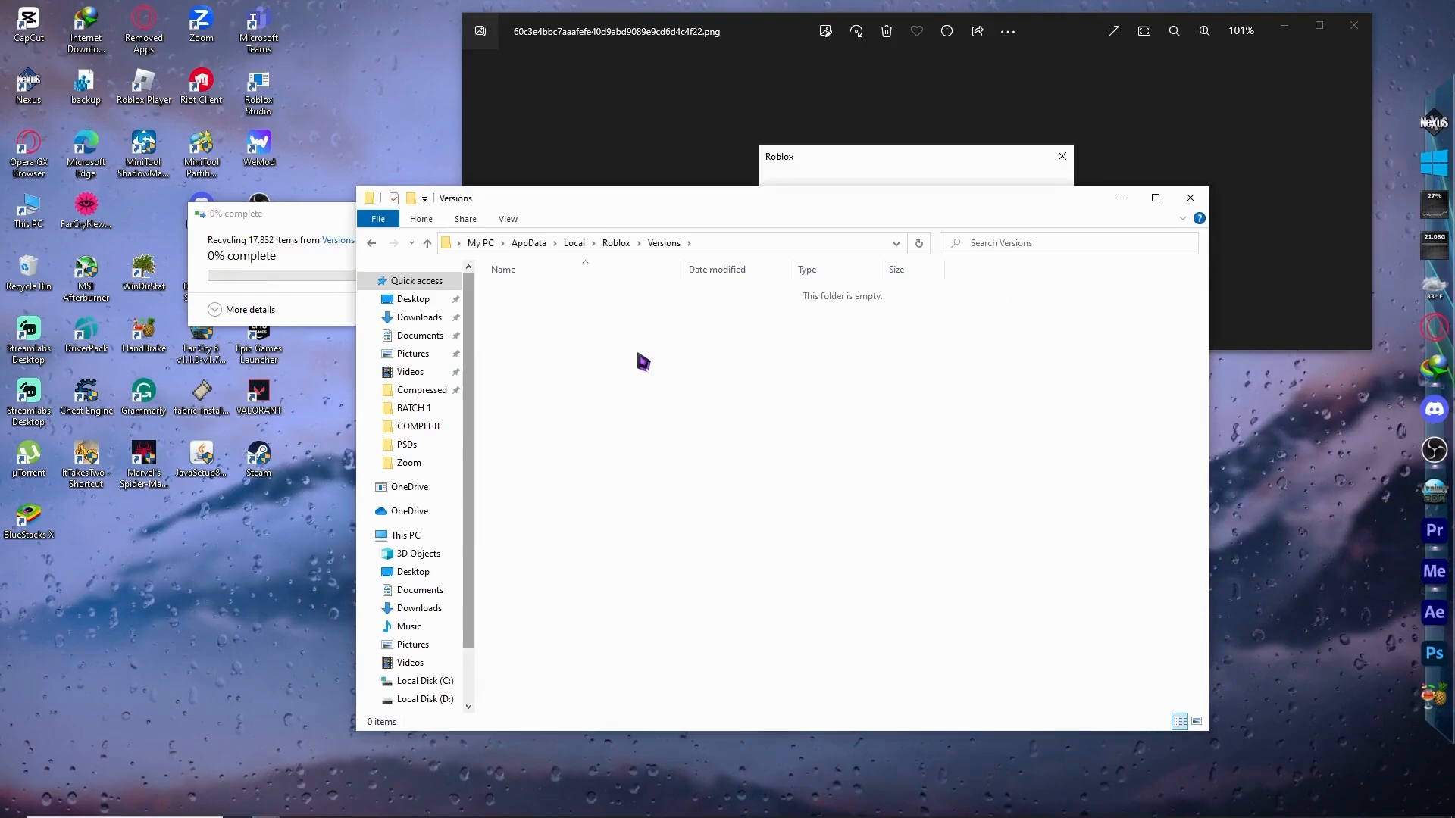
pyautogui.moveTo(834, 514)
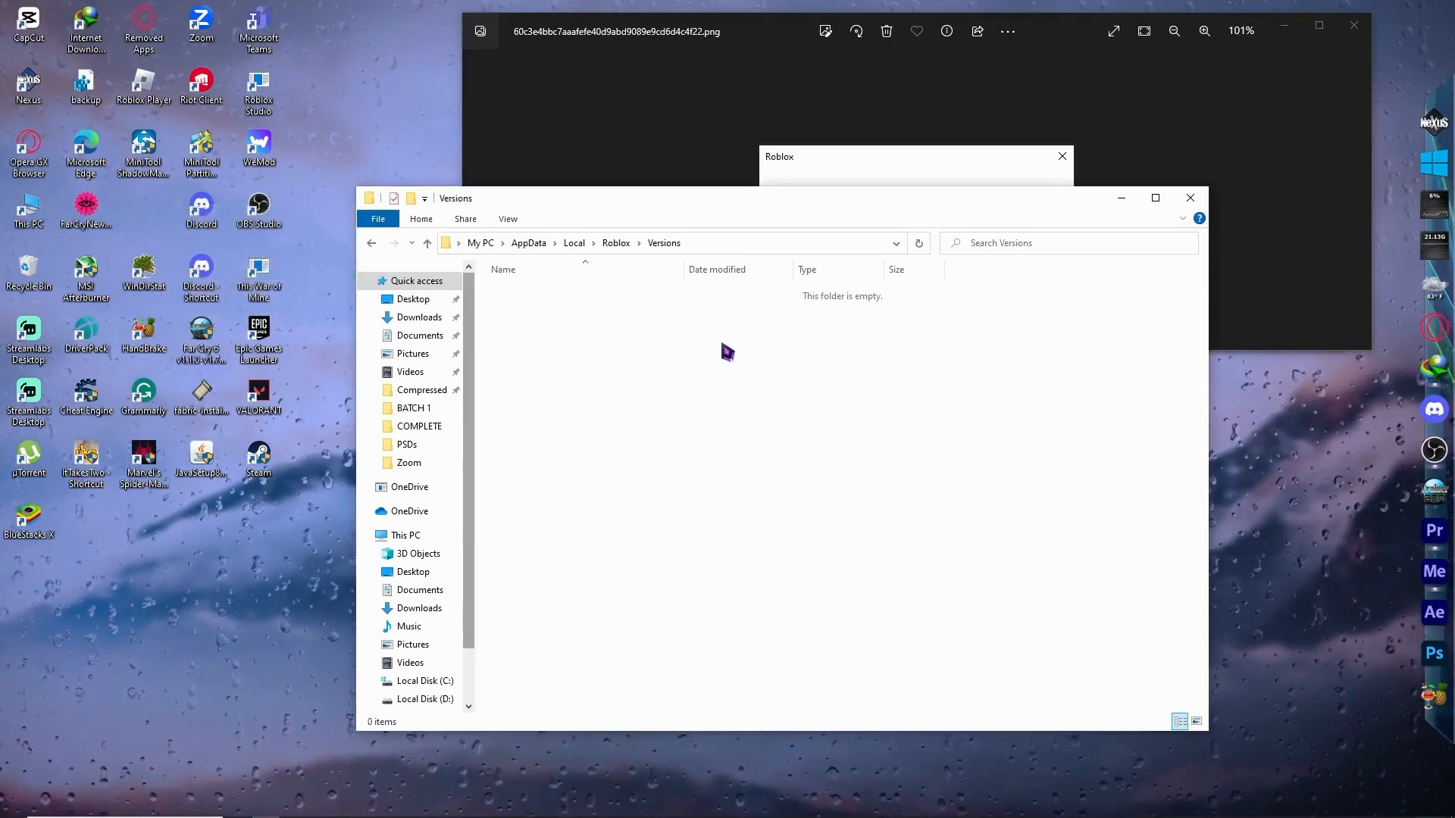
pyautogui.moveTo(853, 355)
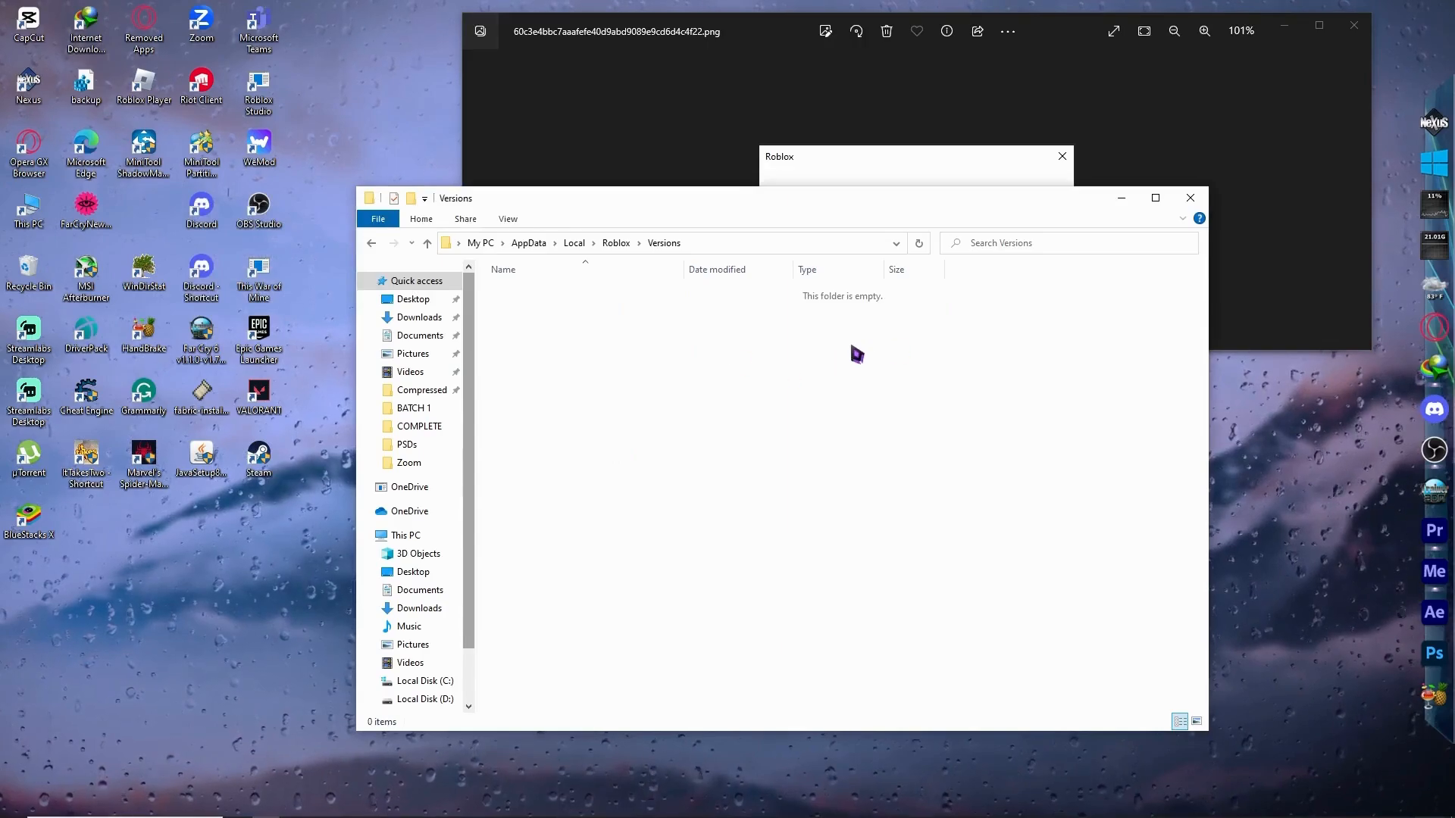
pyautogui.moveTo(1074, 332)
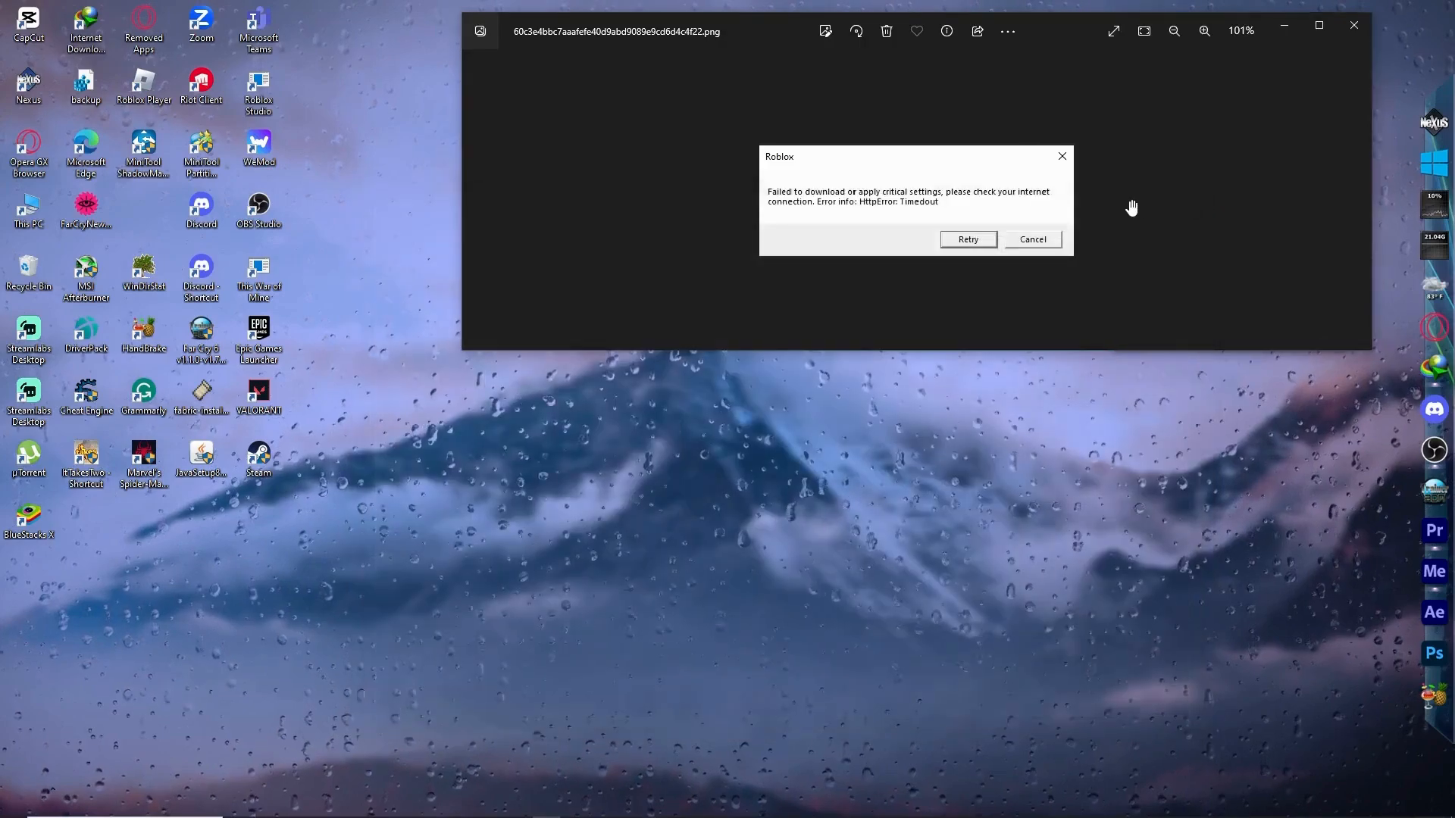
pyautogui.moveTo(937, 206)
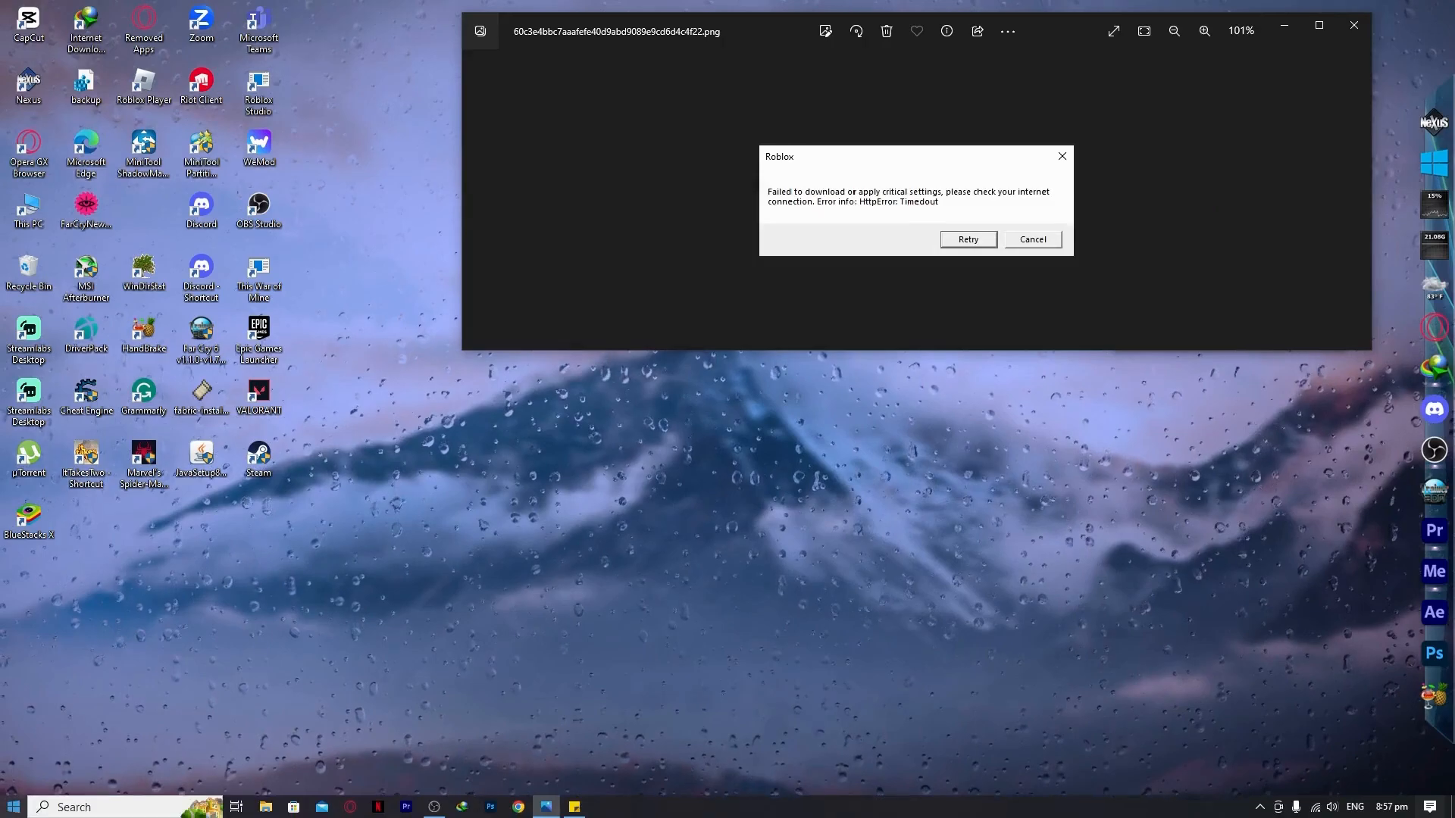
# - Launch Command Prompt as administrator from Start search
pyautogui.click(12, 806)
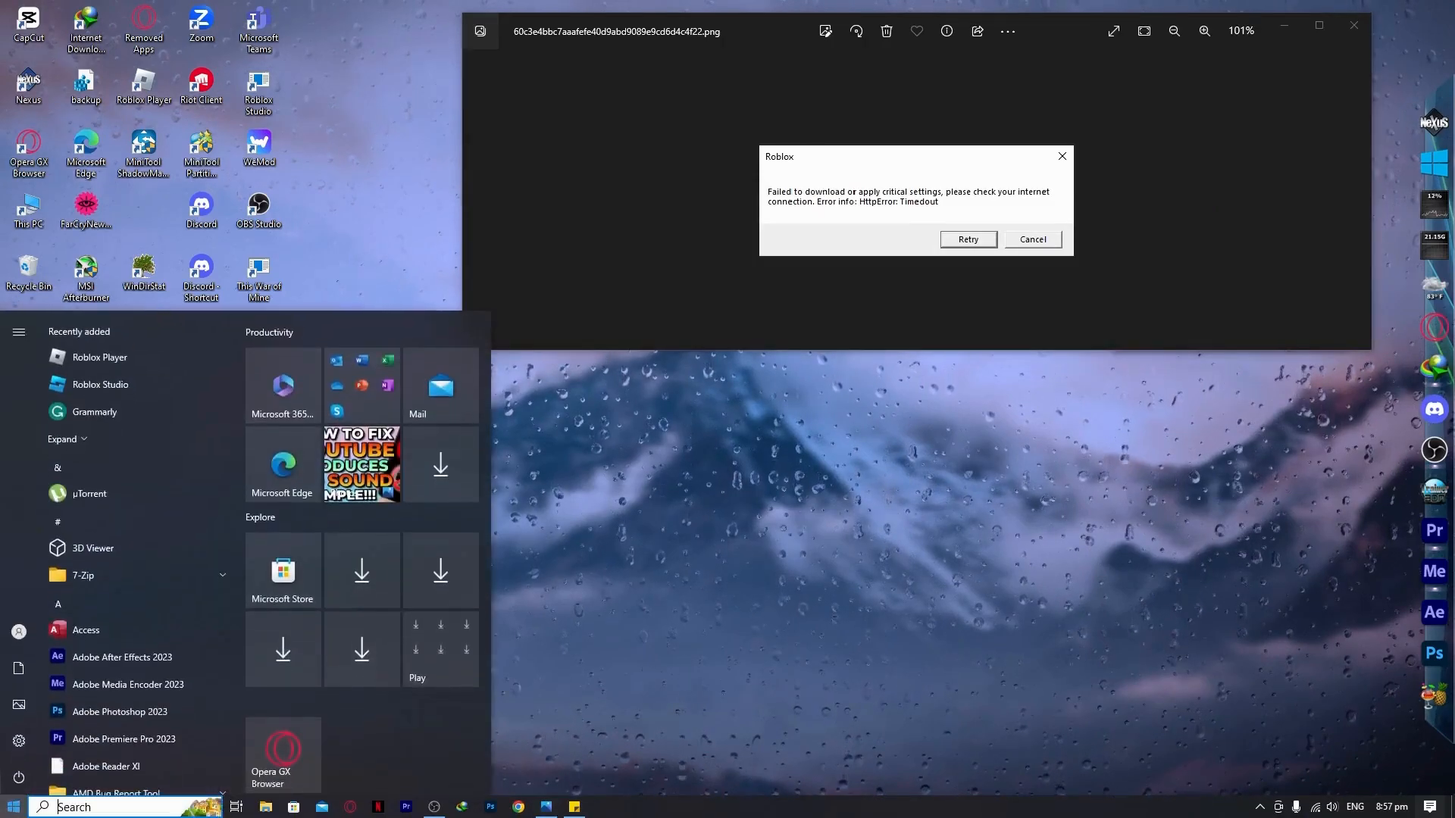
pyautogui.write('c,d')
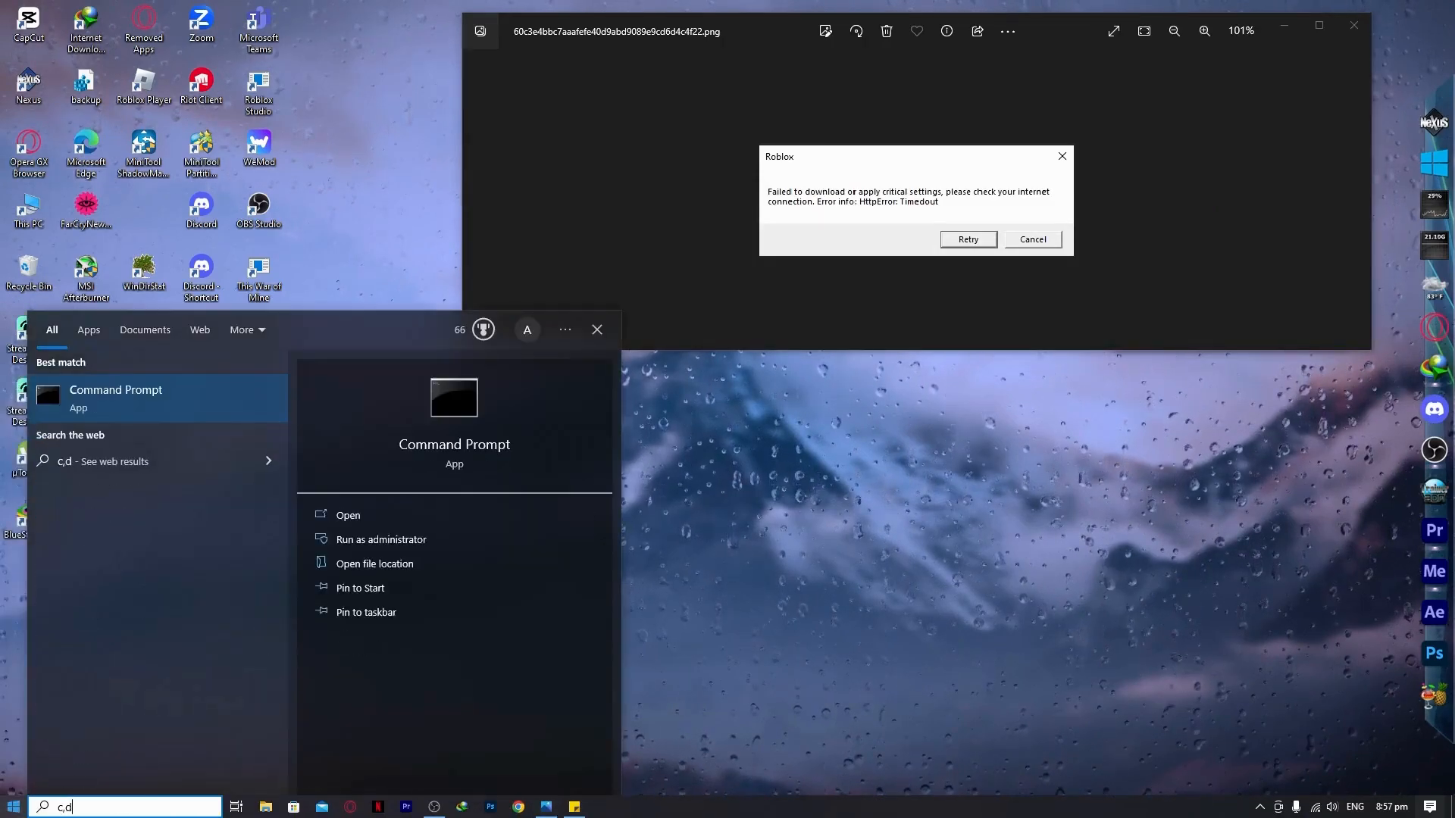
pyautogui.write('cmd')
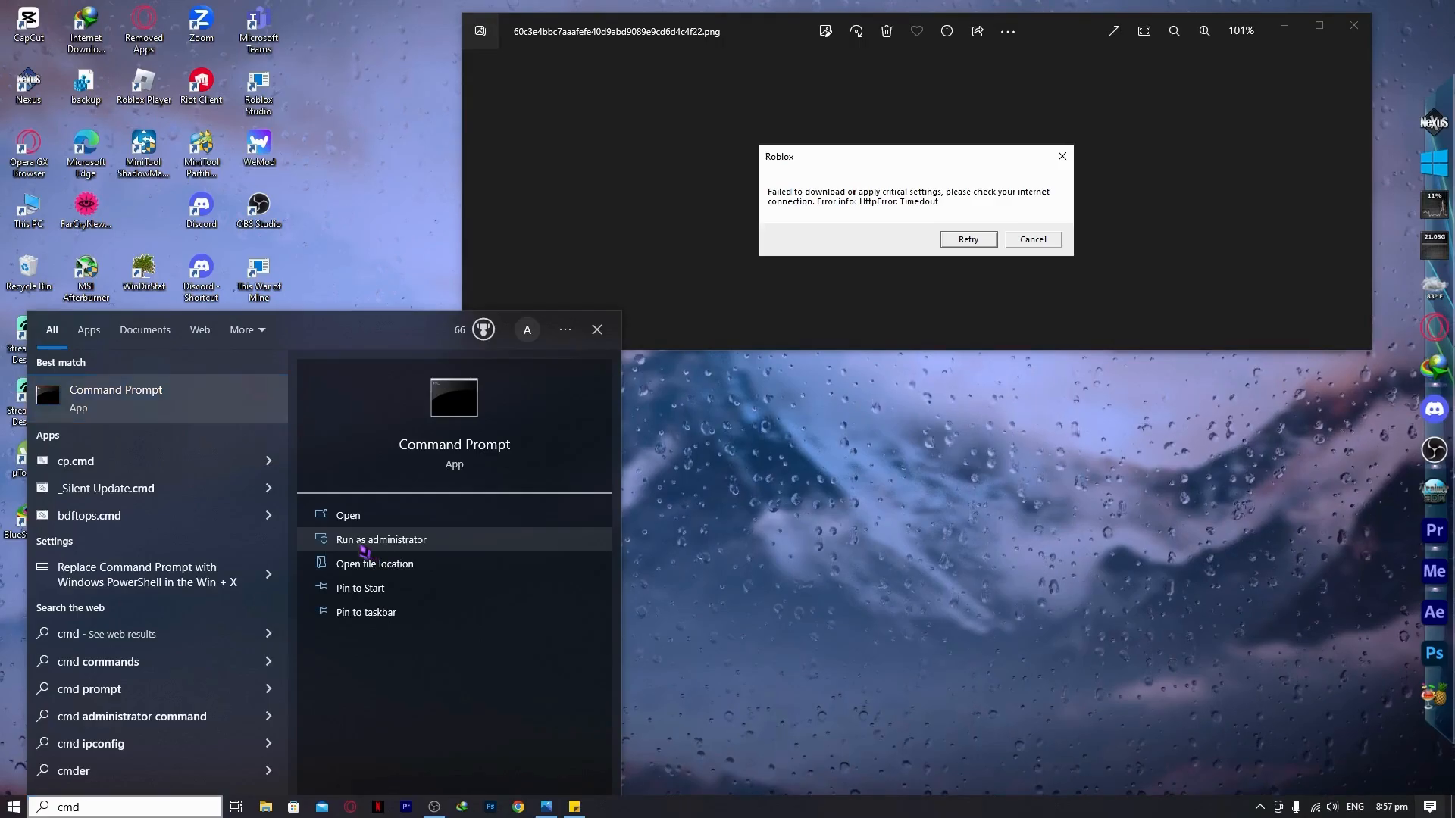
pyautogui.click(379, 539)
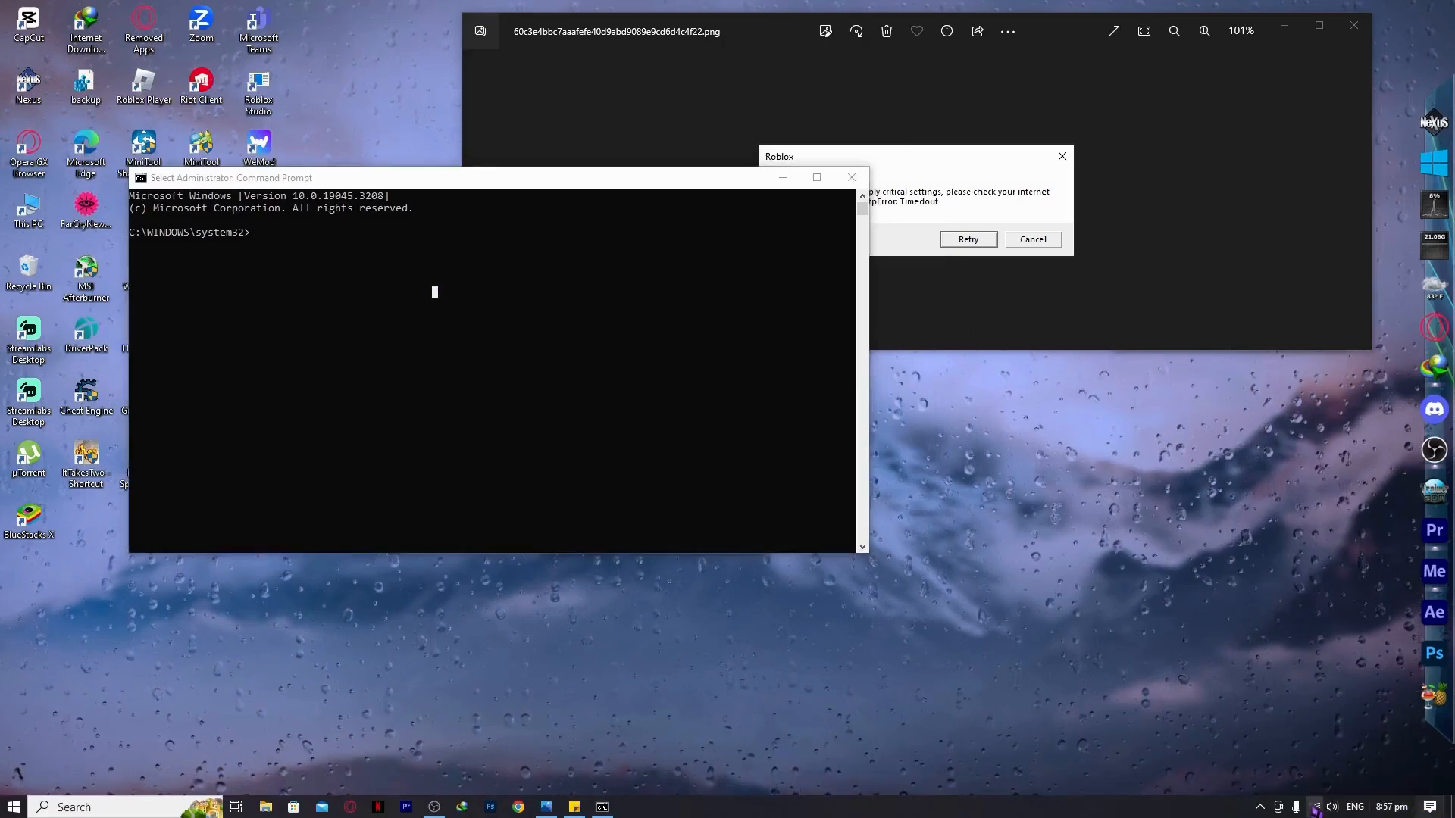
pyautogui.click(1315, 806)
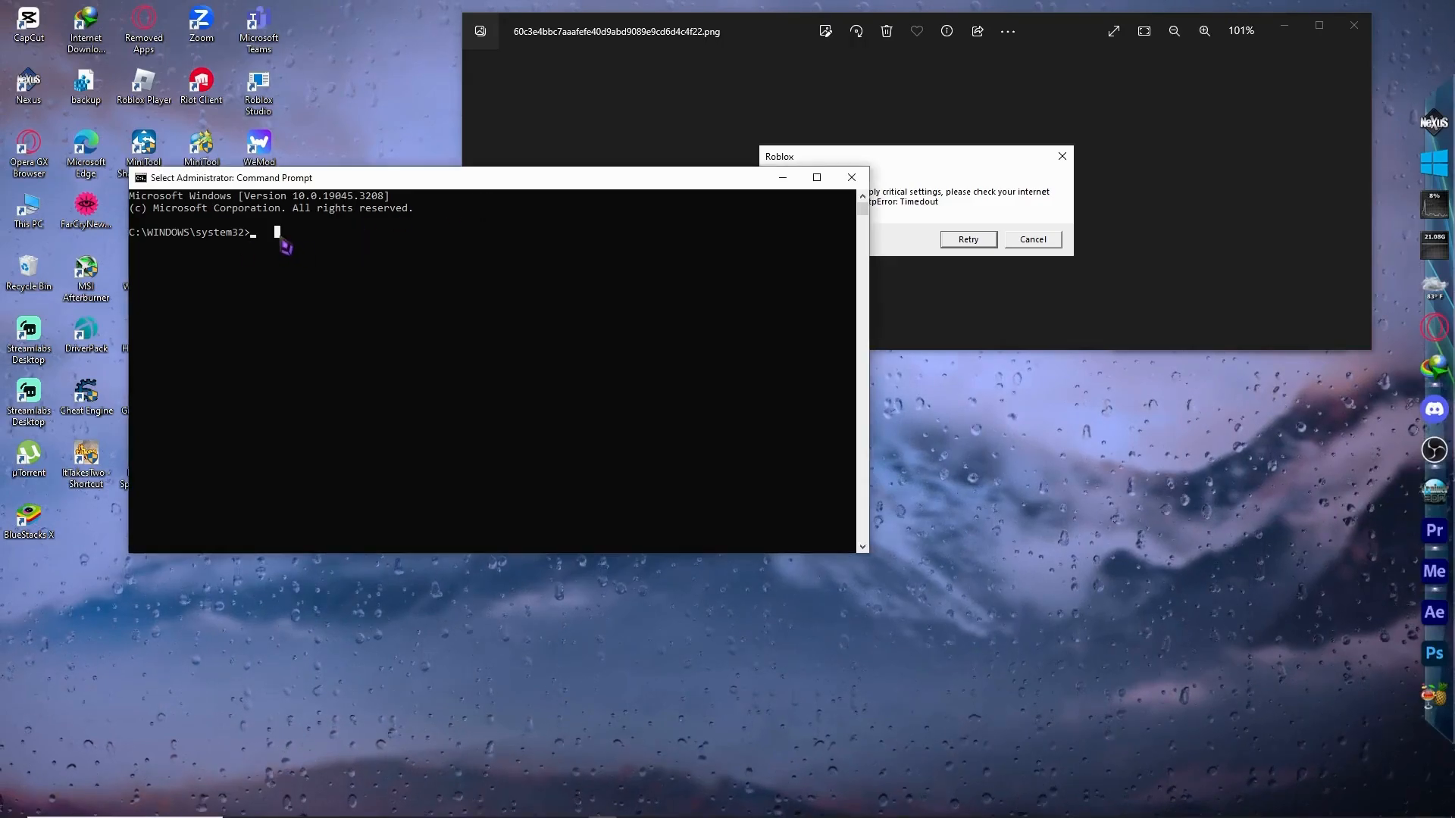
pyautogui.moveTo(329, 242)
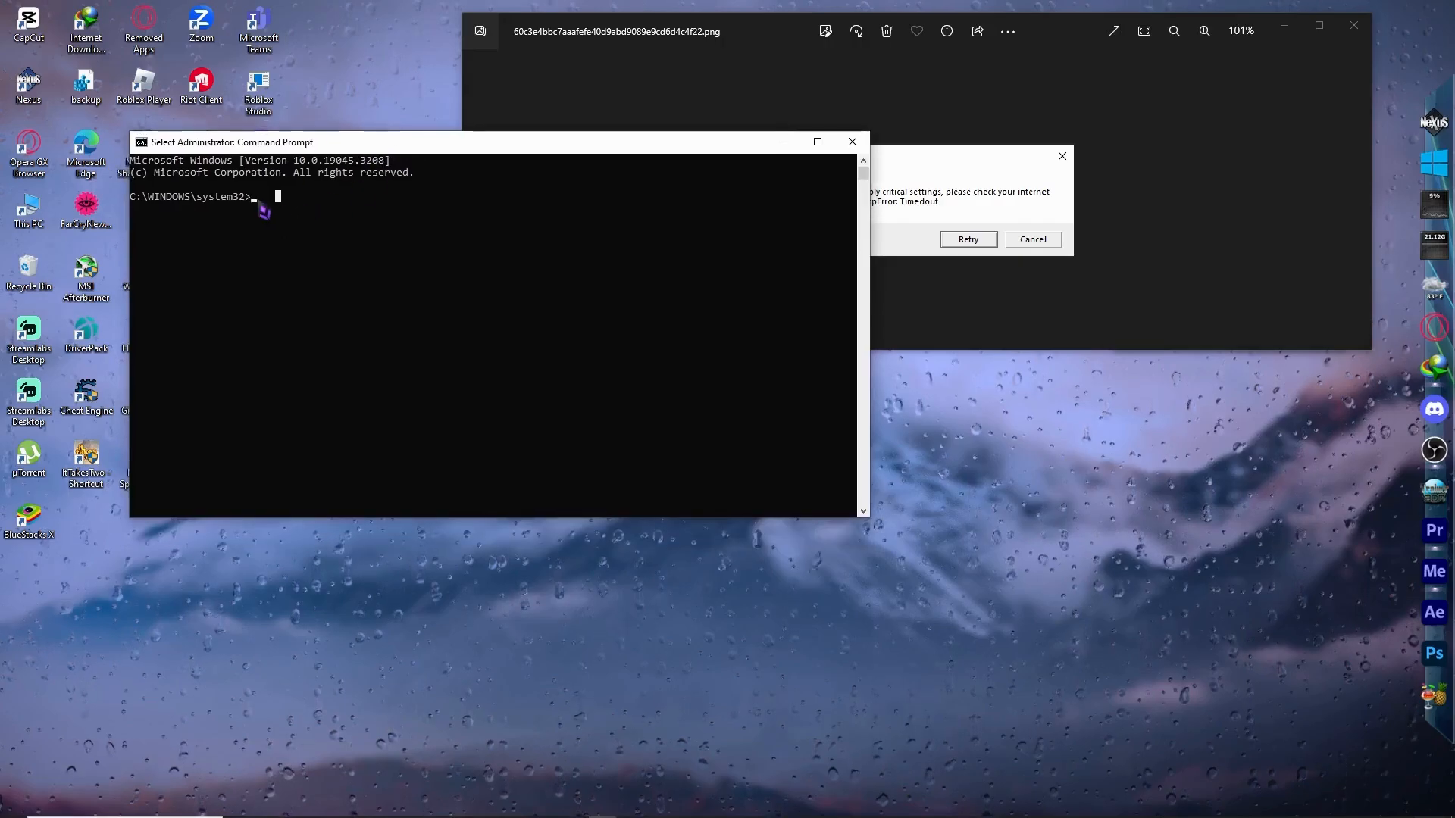
pyautogui.moveTo(630, 218)
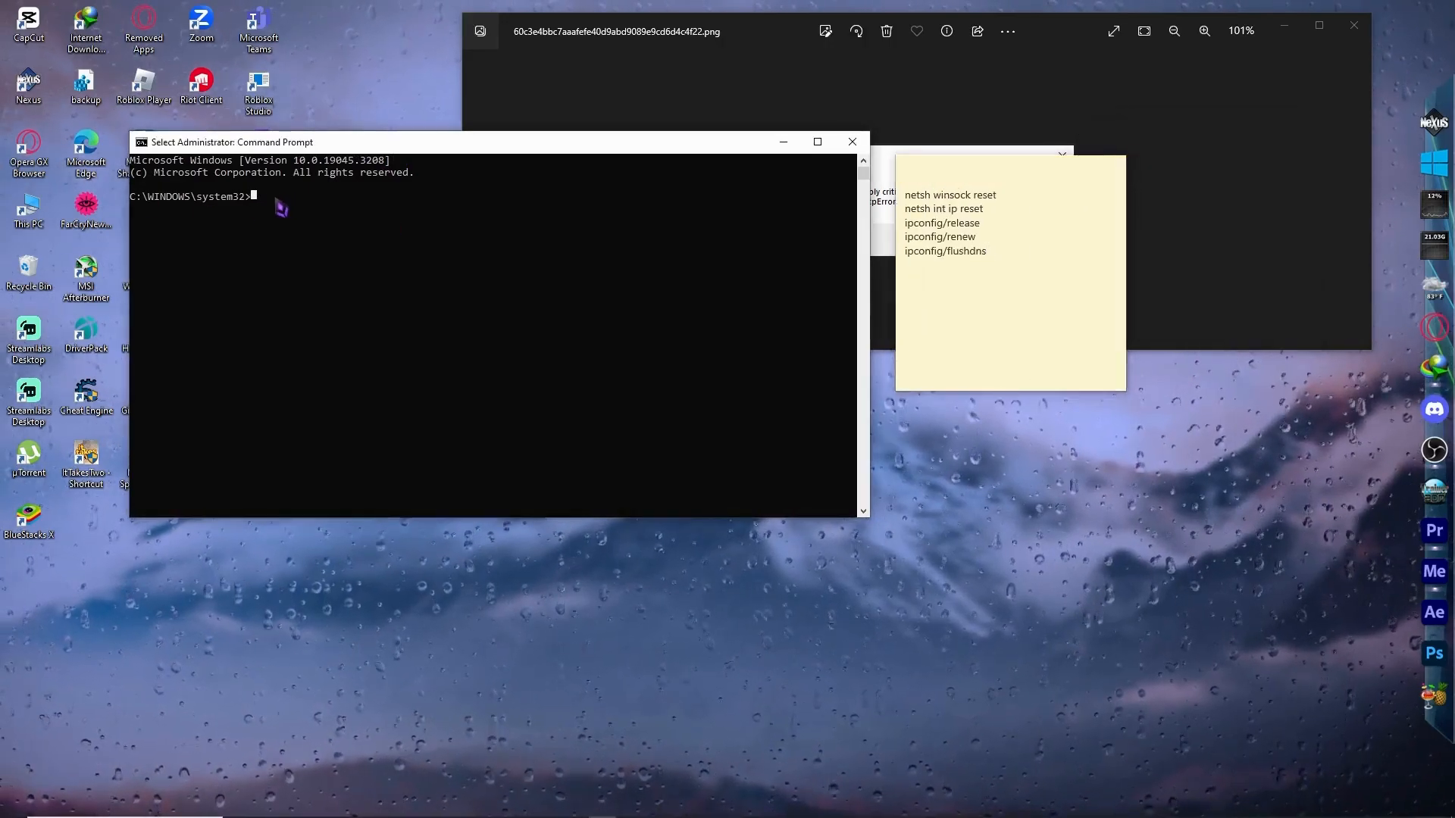
# - Run netsh winsock reset and netsh int ip reset
pyautogui.write('netsh winsock')
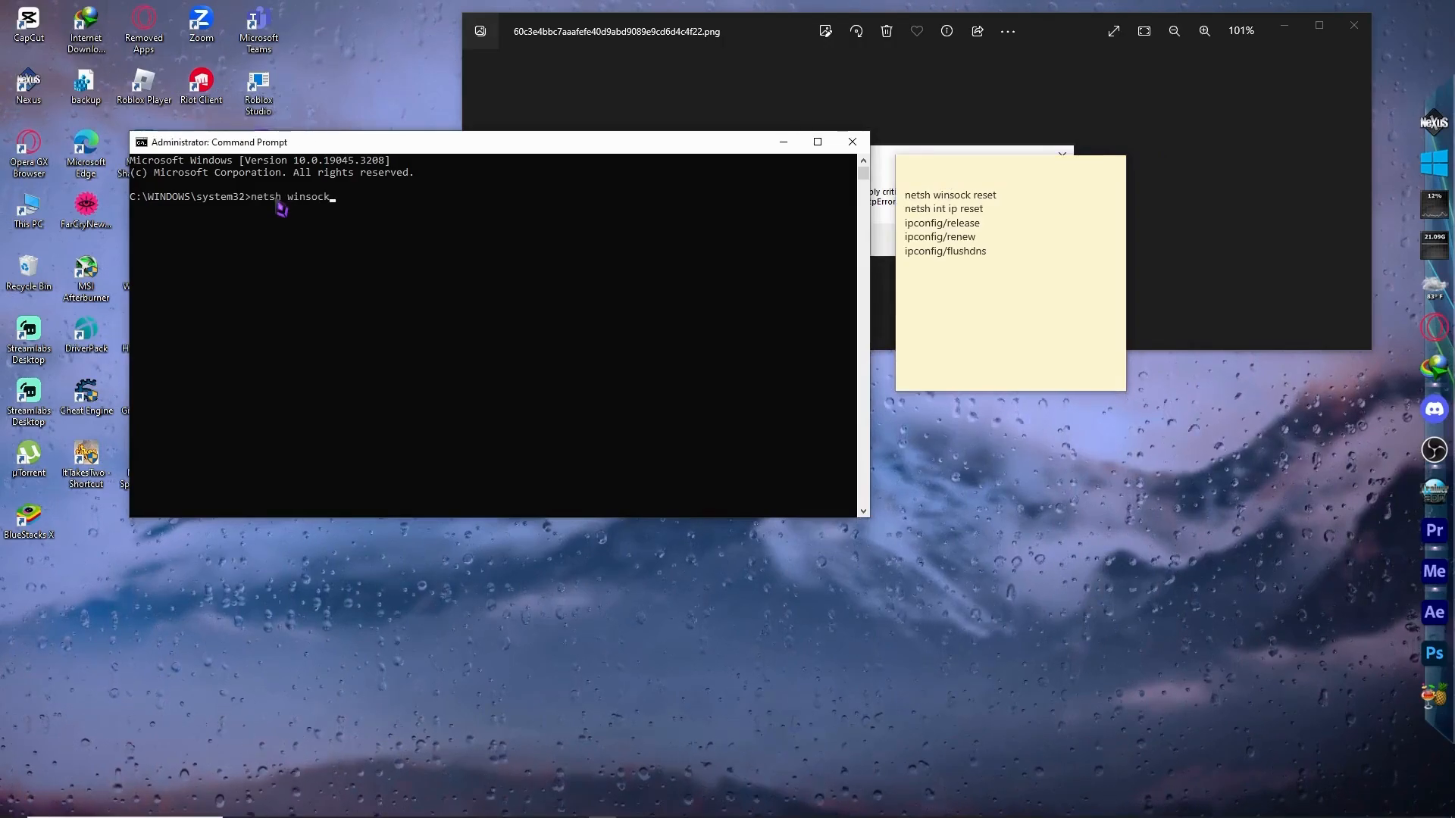
pyautogui.write('reset')
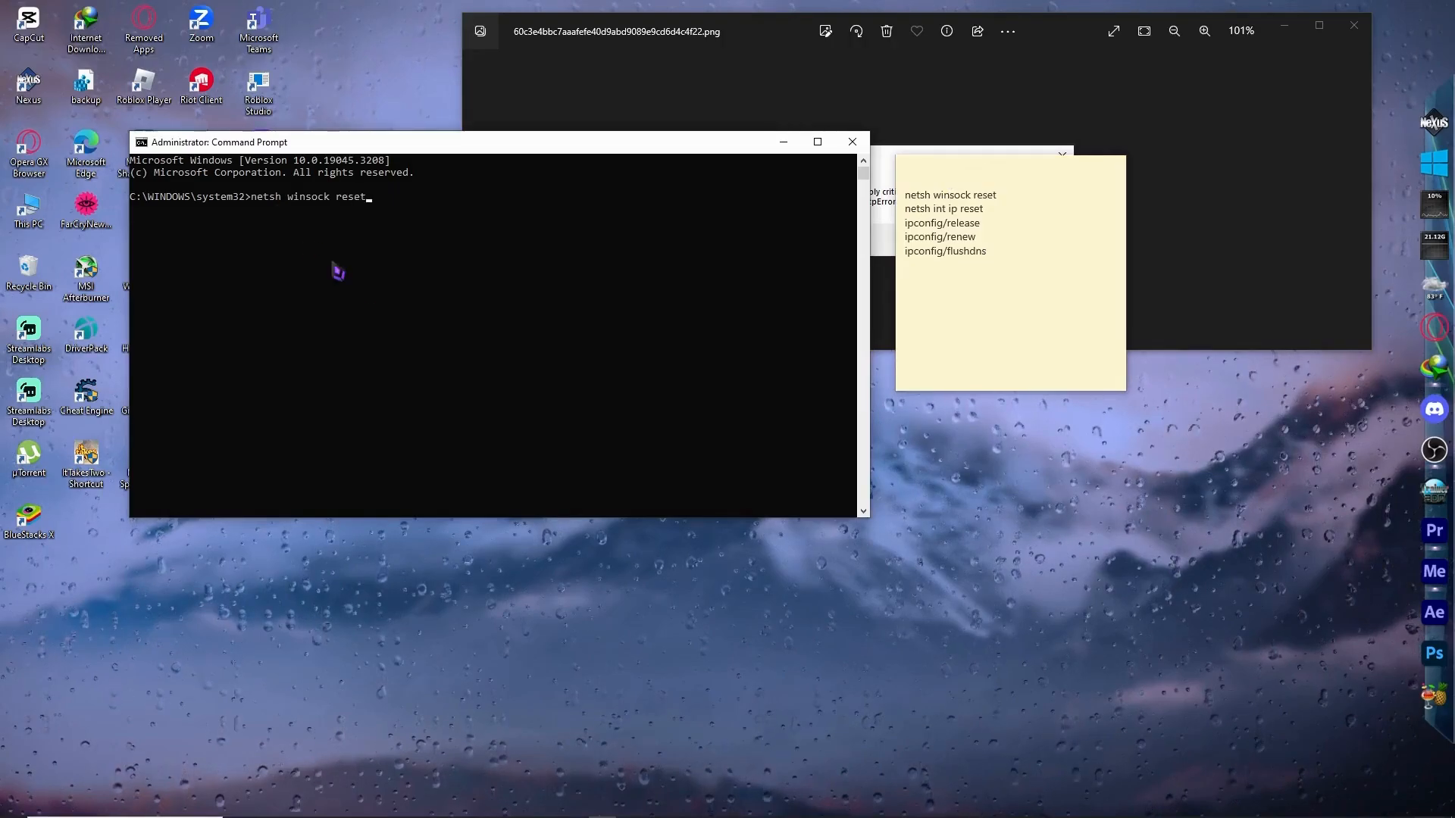
pyautogui.press('Return')
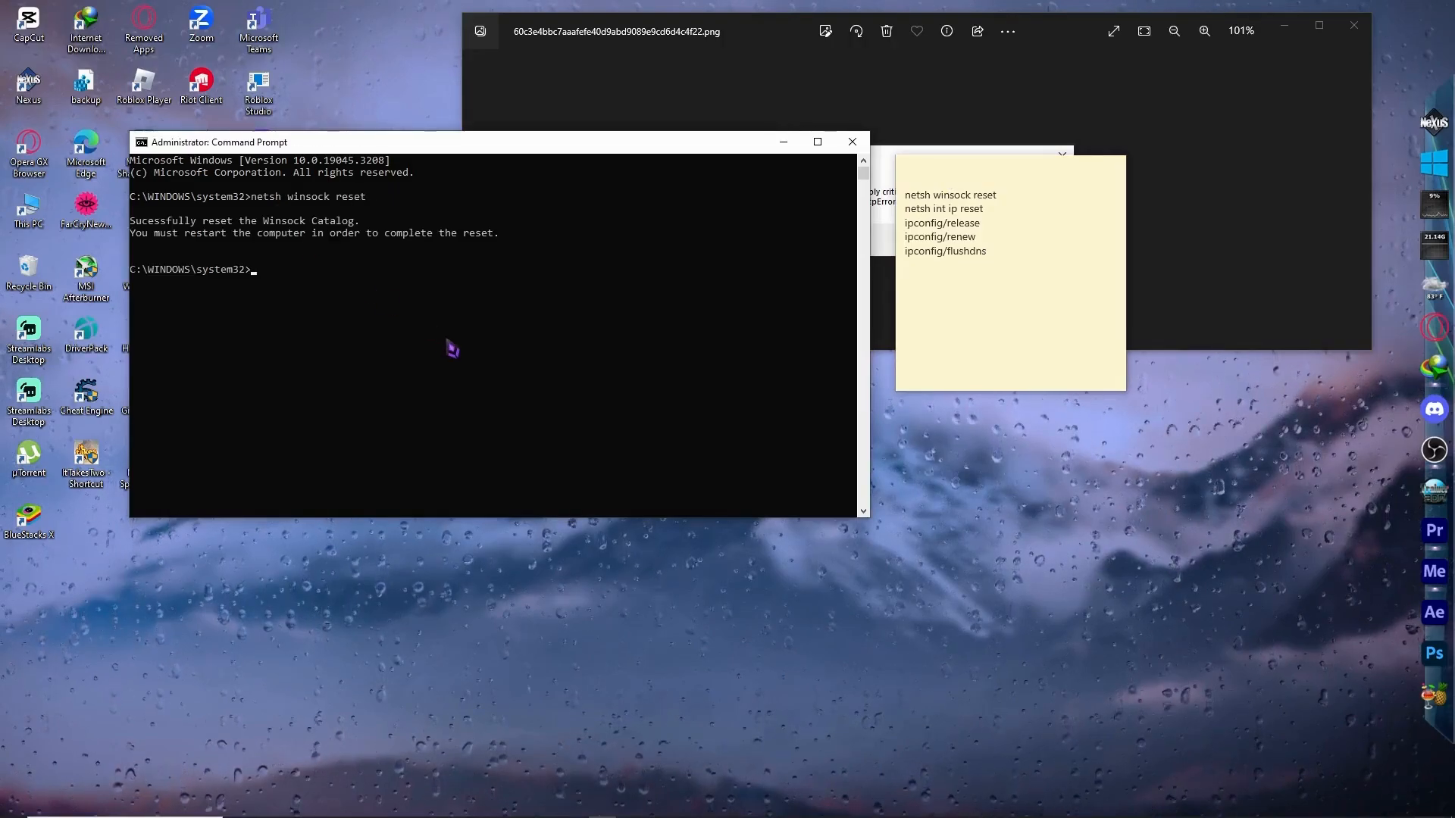
pyautogui.moveTo(932, 222)
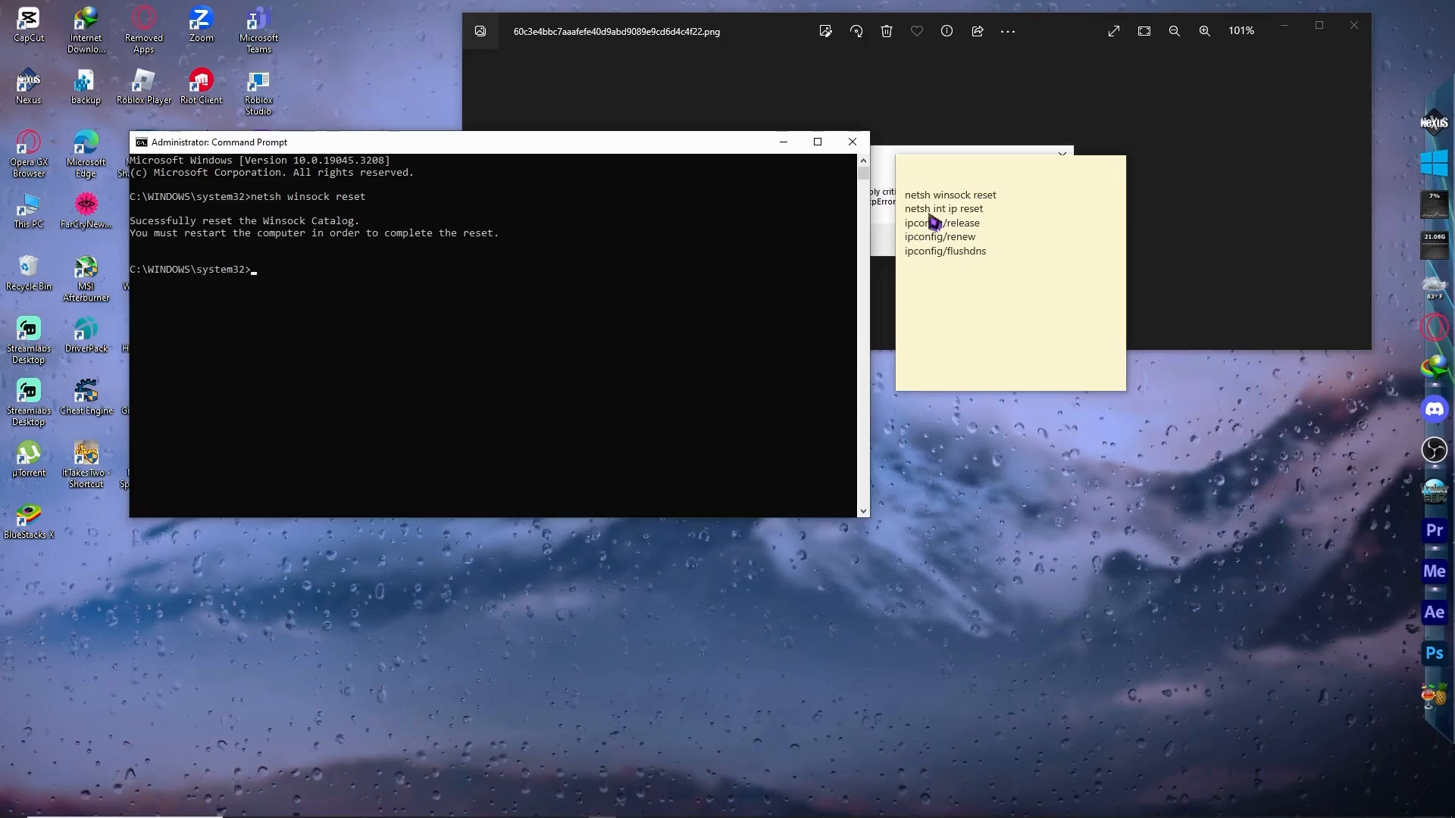
pyautogui.write('netsh int')
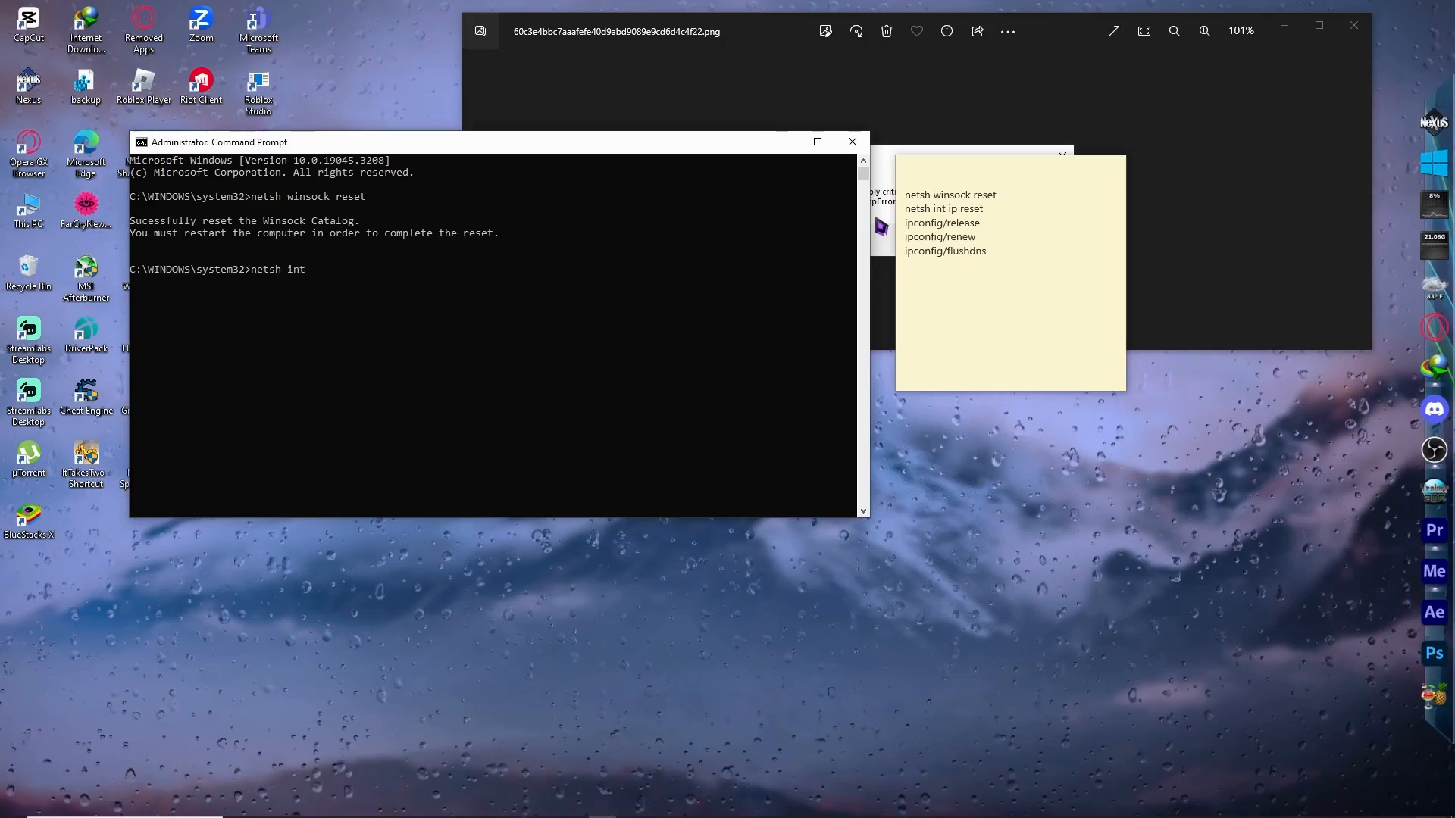
pyautogui.write('ip reset')
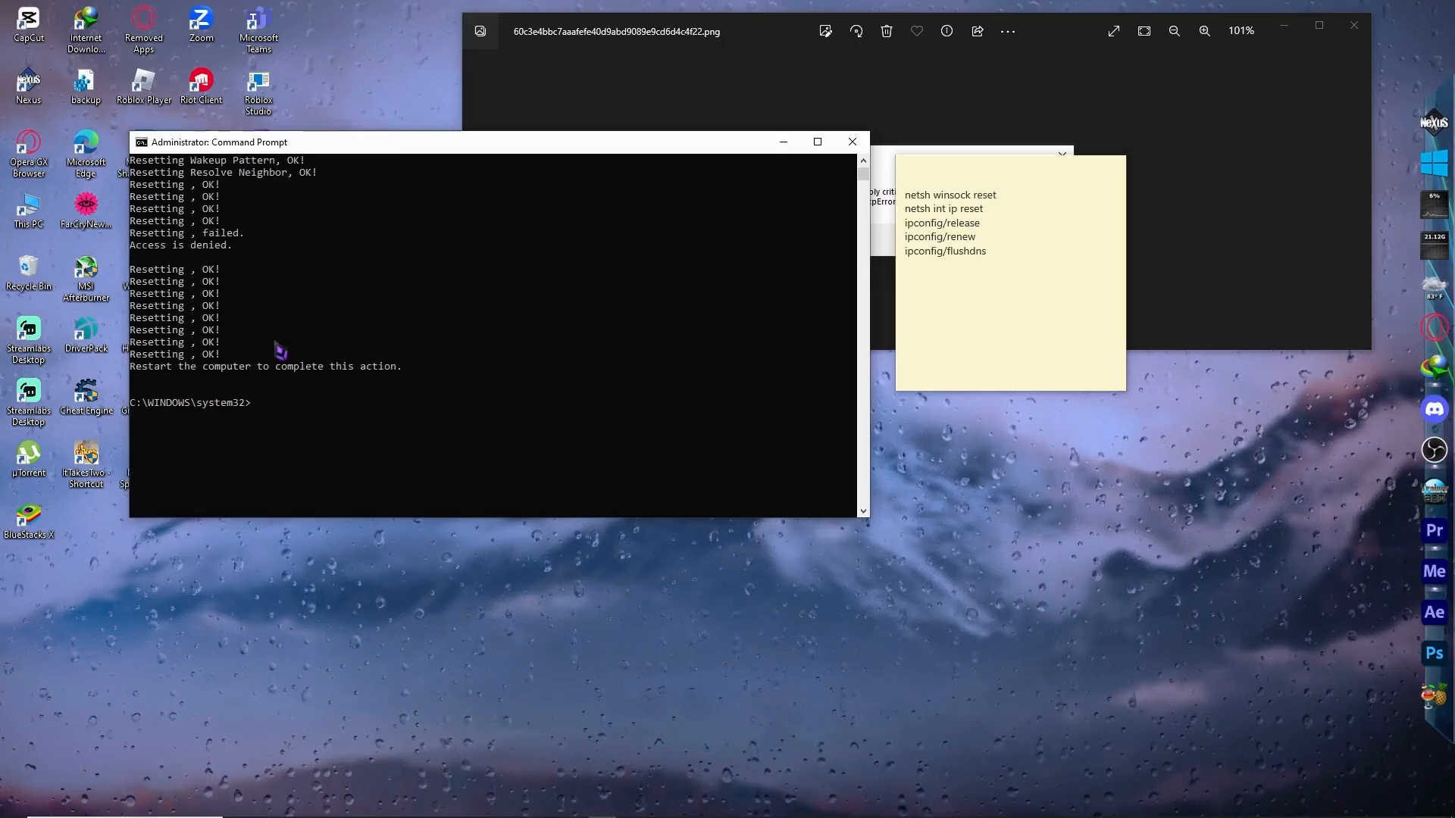
pyautogui.moveTo(491, 329)
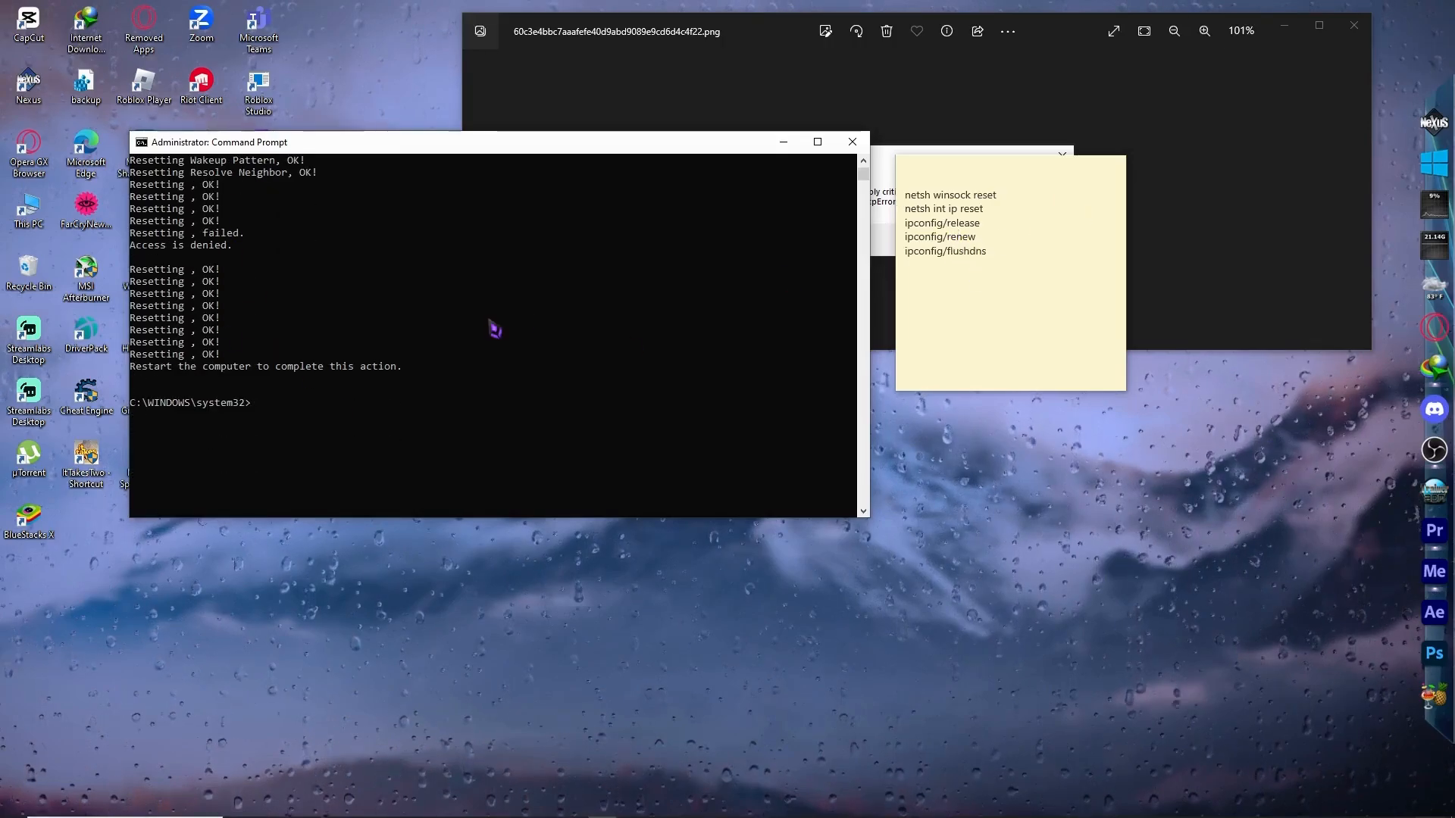
# - Run ipconfig/release, ipconfig/renew and ipconfig/flushdns to clear the DNS cache
pyautogui.write('ipconfig/release')
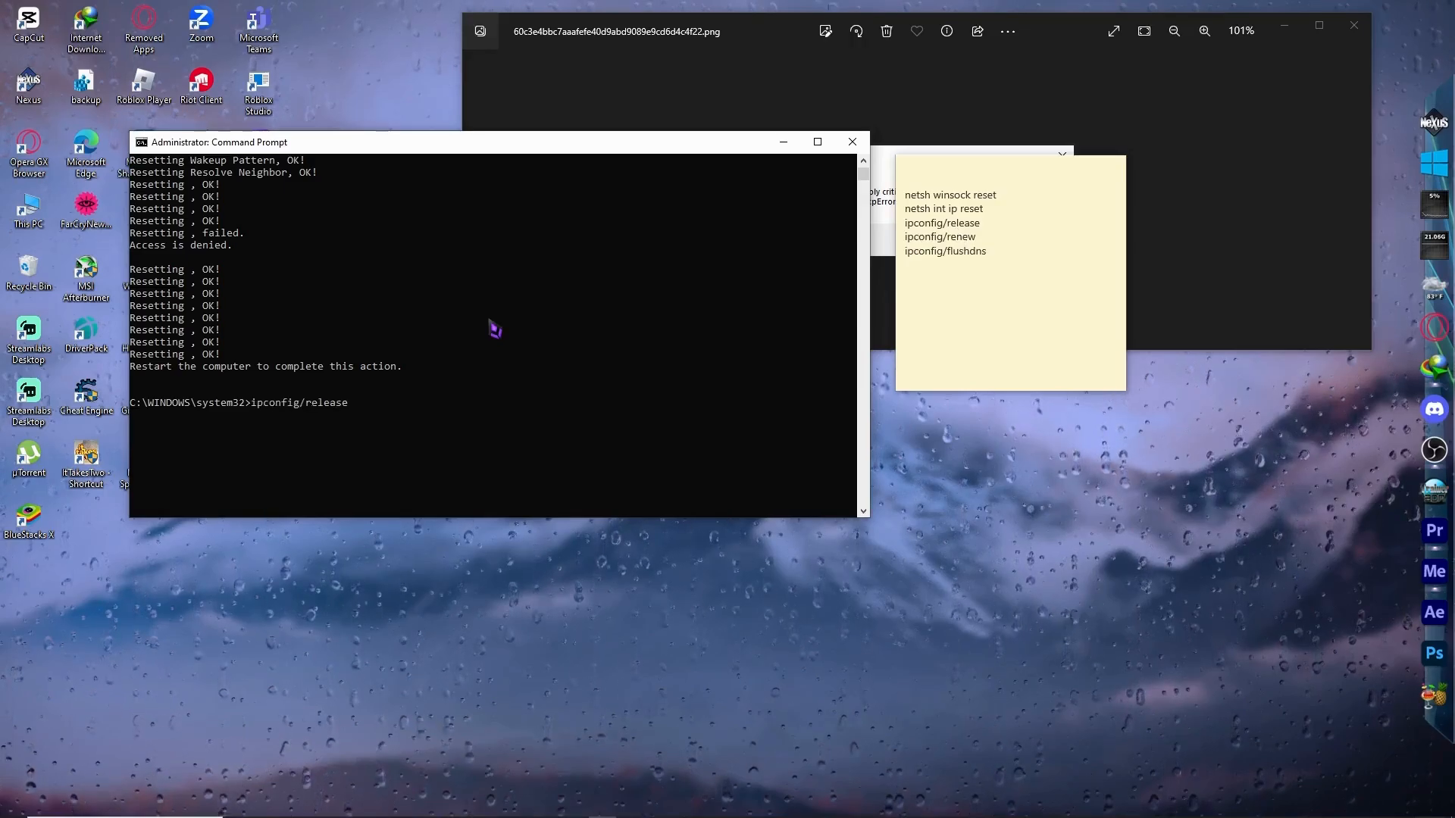
pyautogui.press('Return')
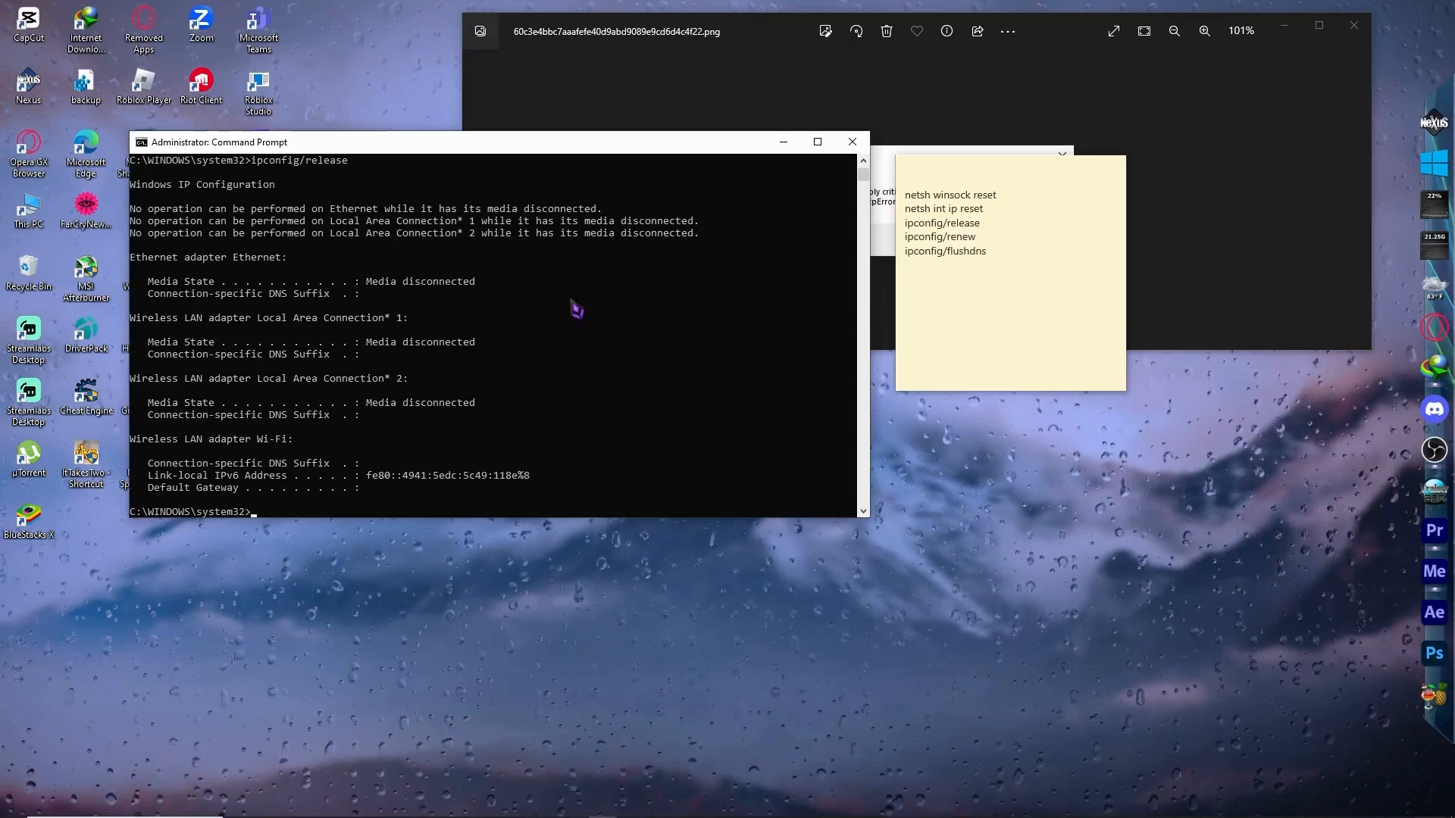
pyautogui.moveTo(348, 310)
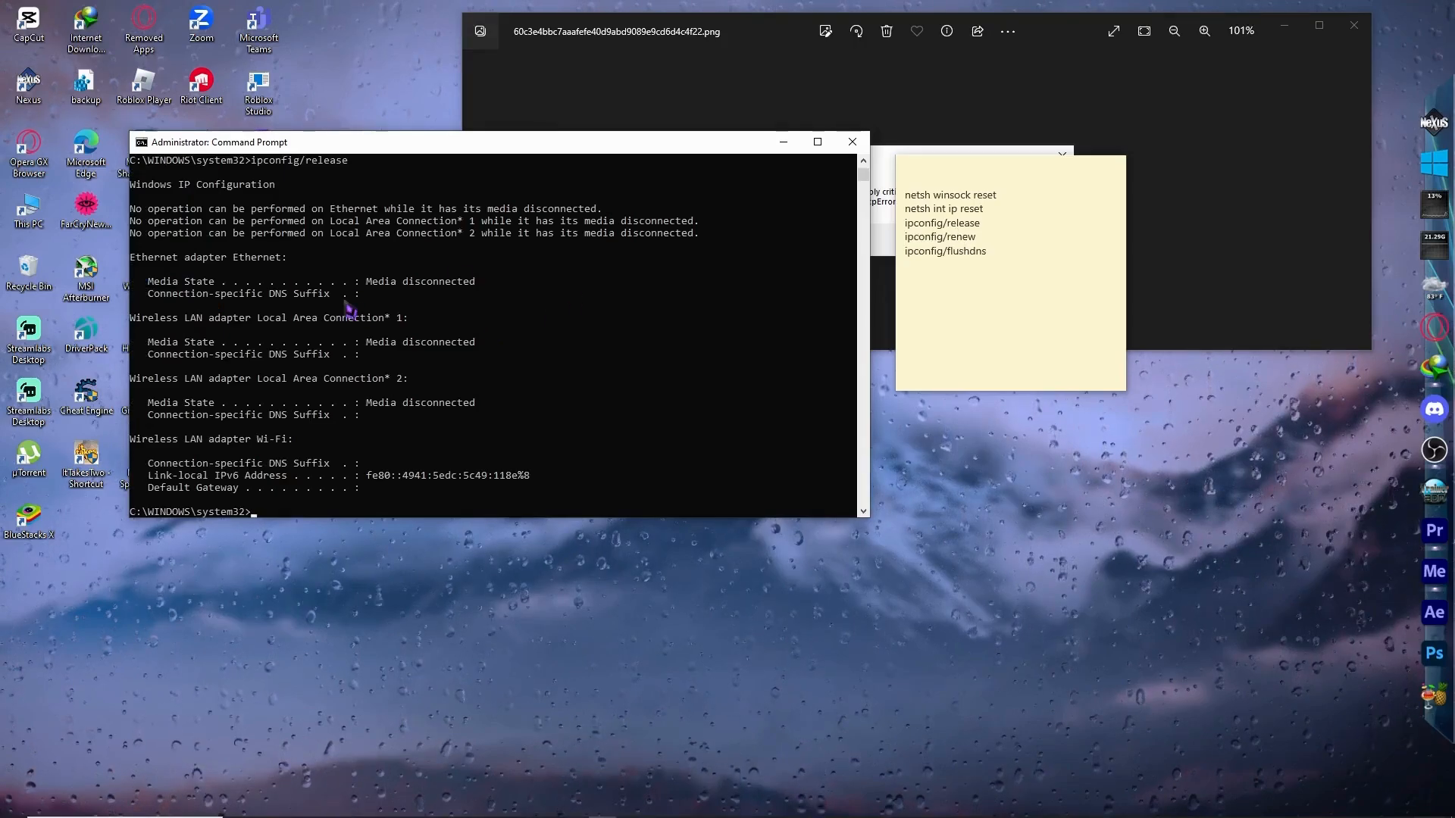
pyautogui.write('ipconfig/renew')
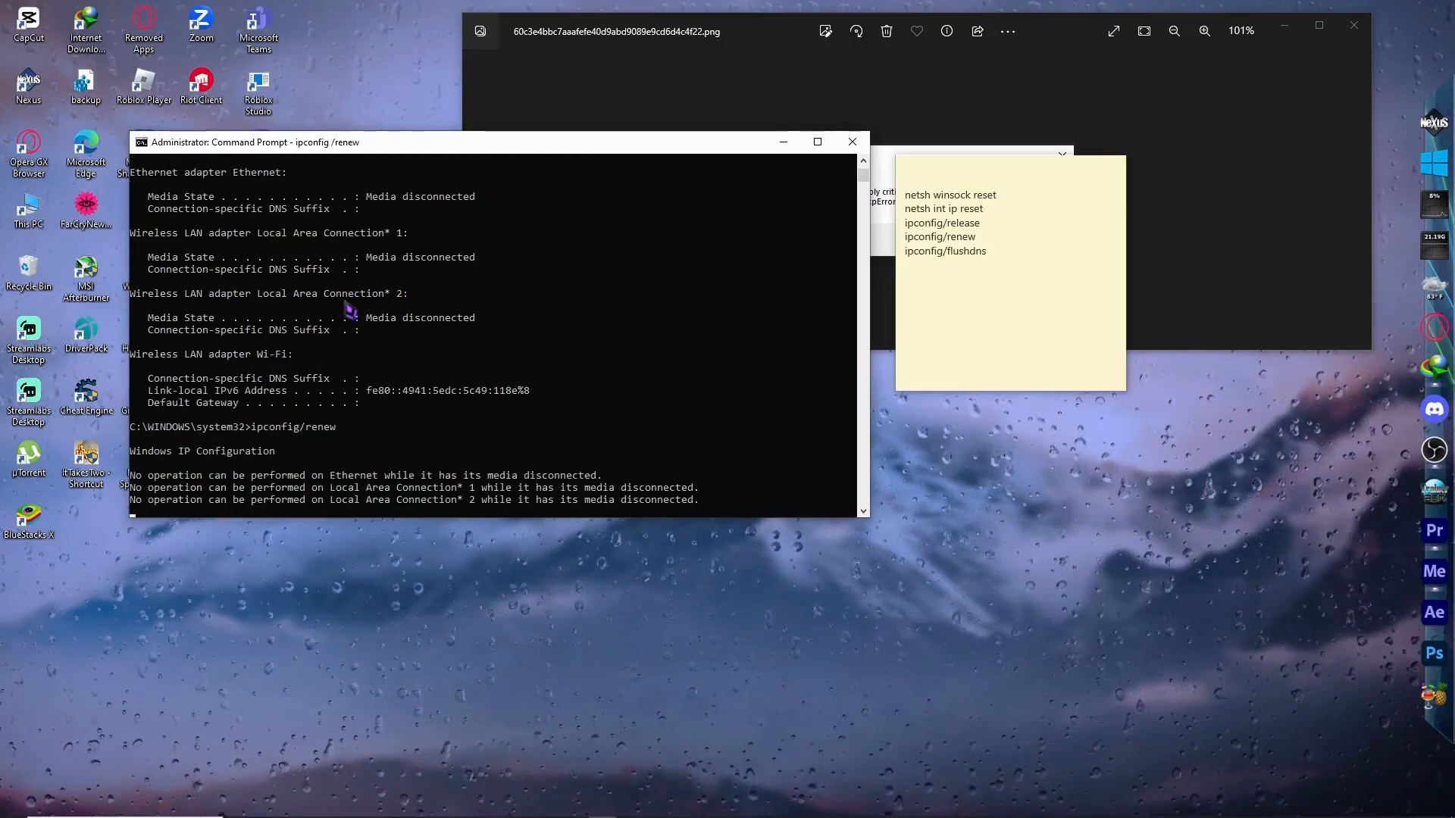
pyautogui.write('ipconfig/fl')
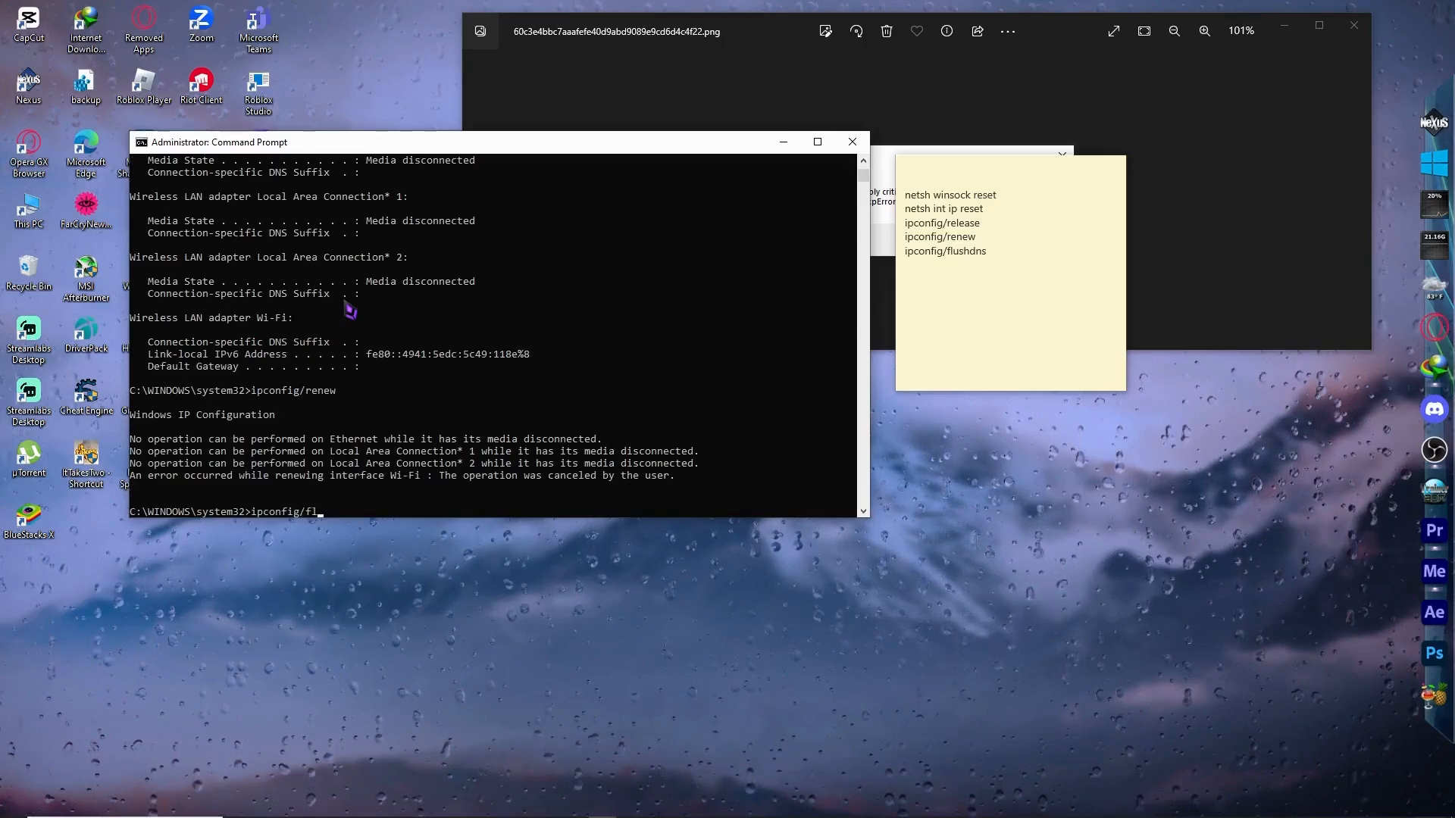
pyautogui.press('Return')
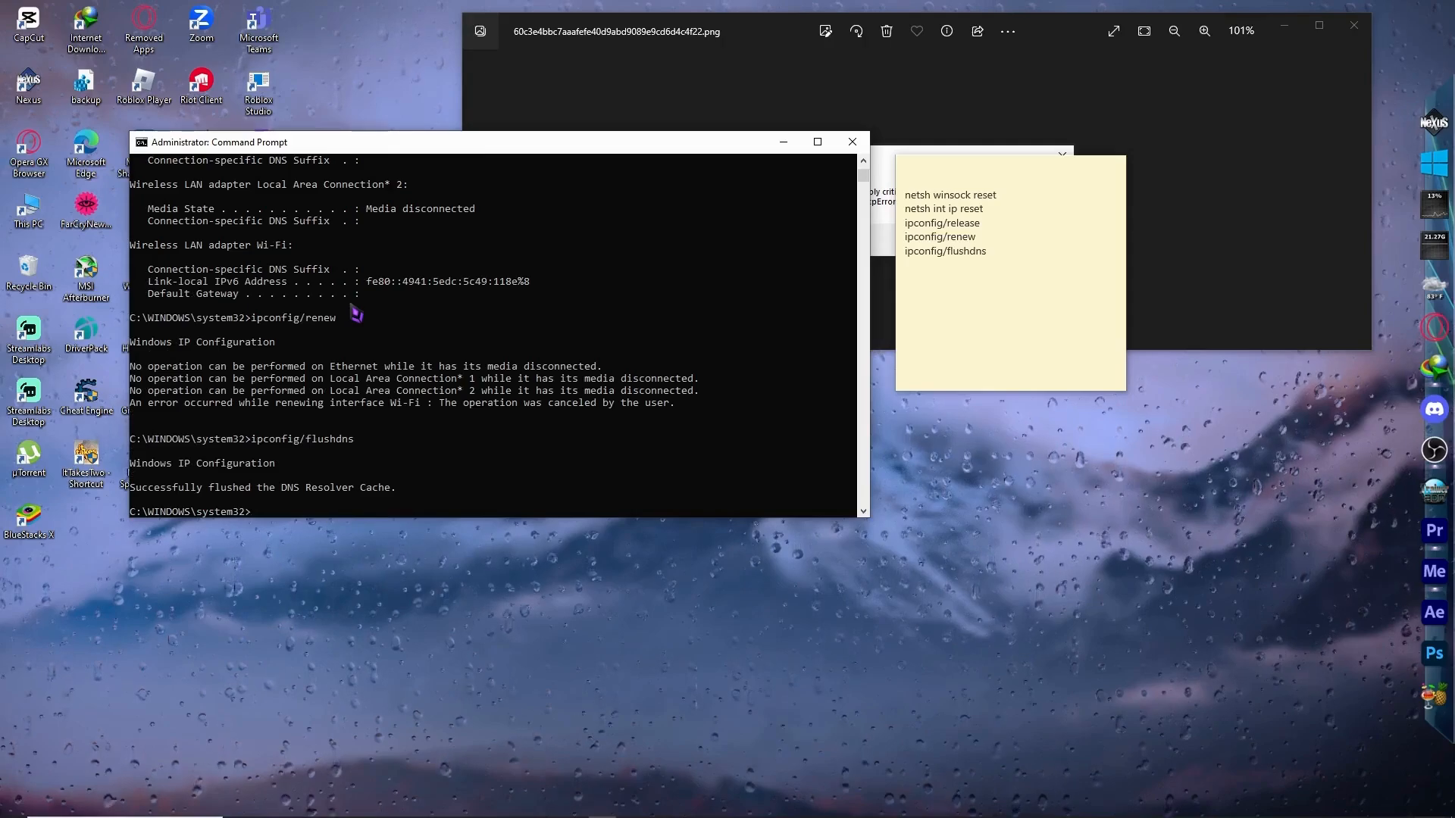
pyautogui.moveTo(308, 556)
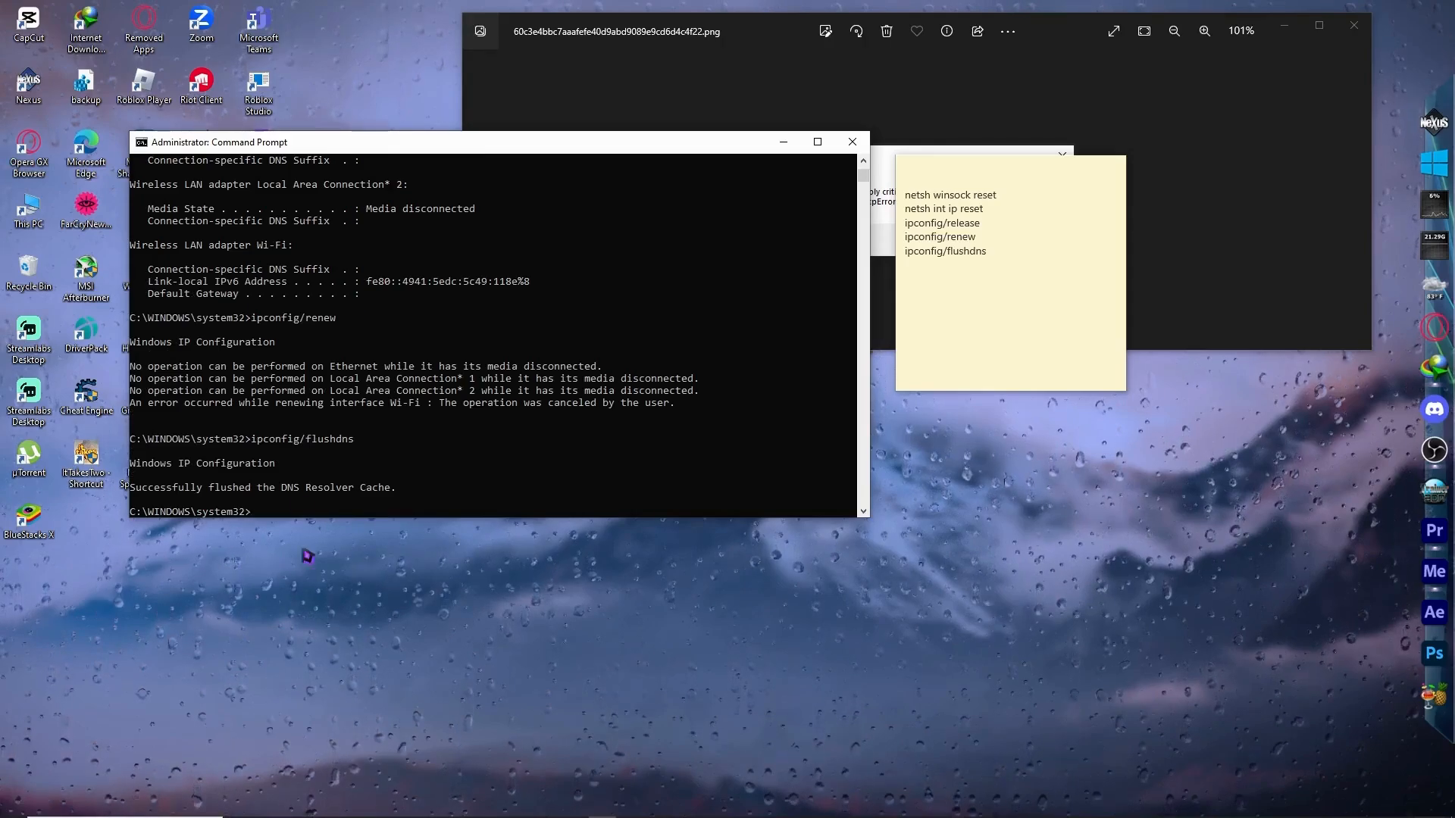
pyautogui.write('e')
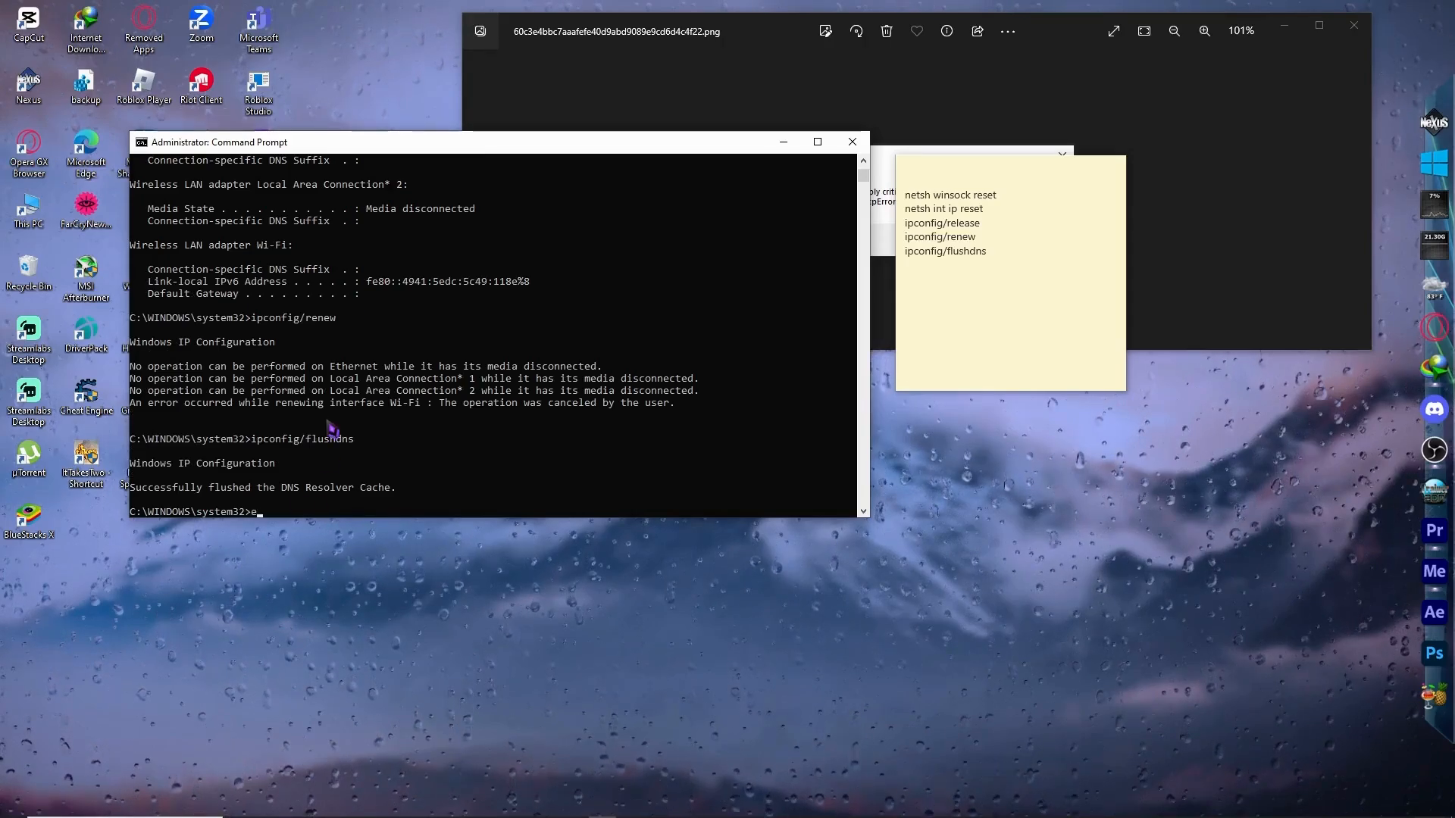
# - Close Command Prompt and view the Start menu power options
pyautogui.click(850, 143)
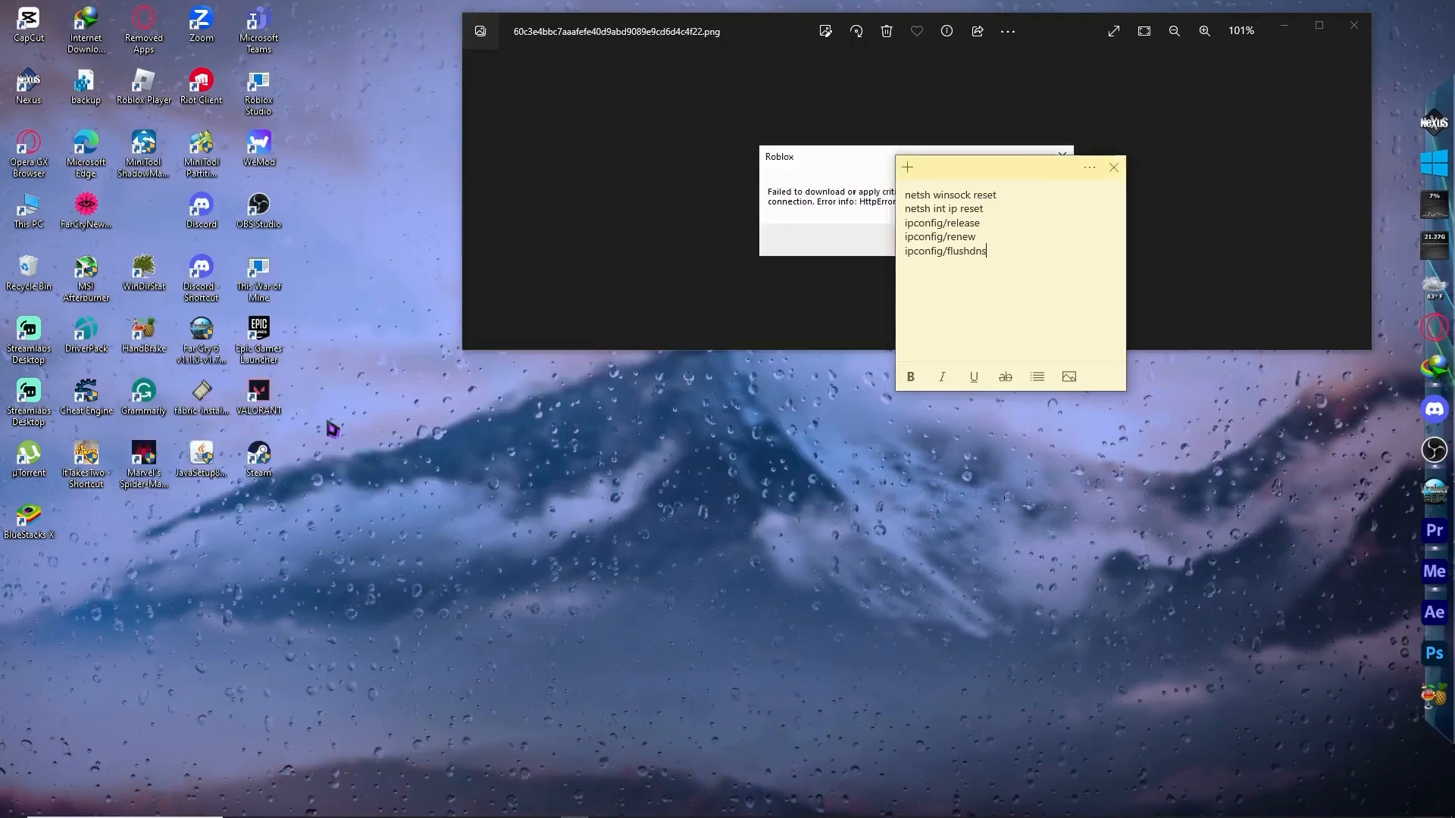
pyautogui.moveTo(730, 176)
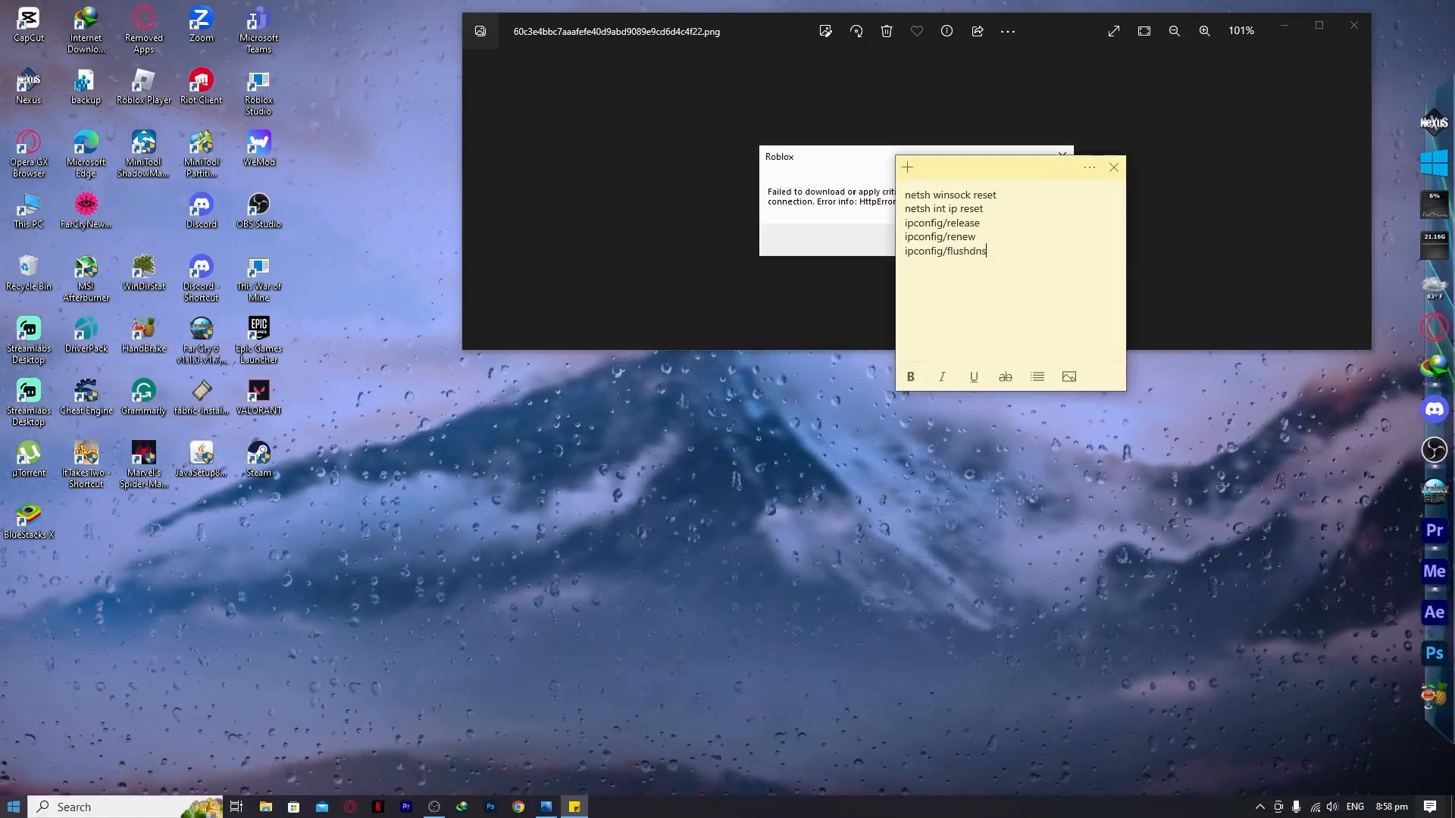
pyautogui.click(13, 807)
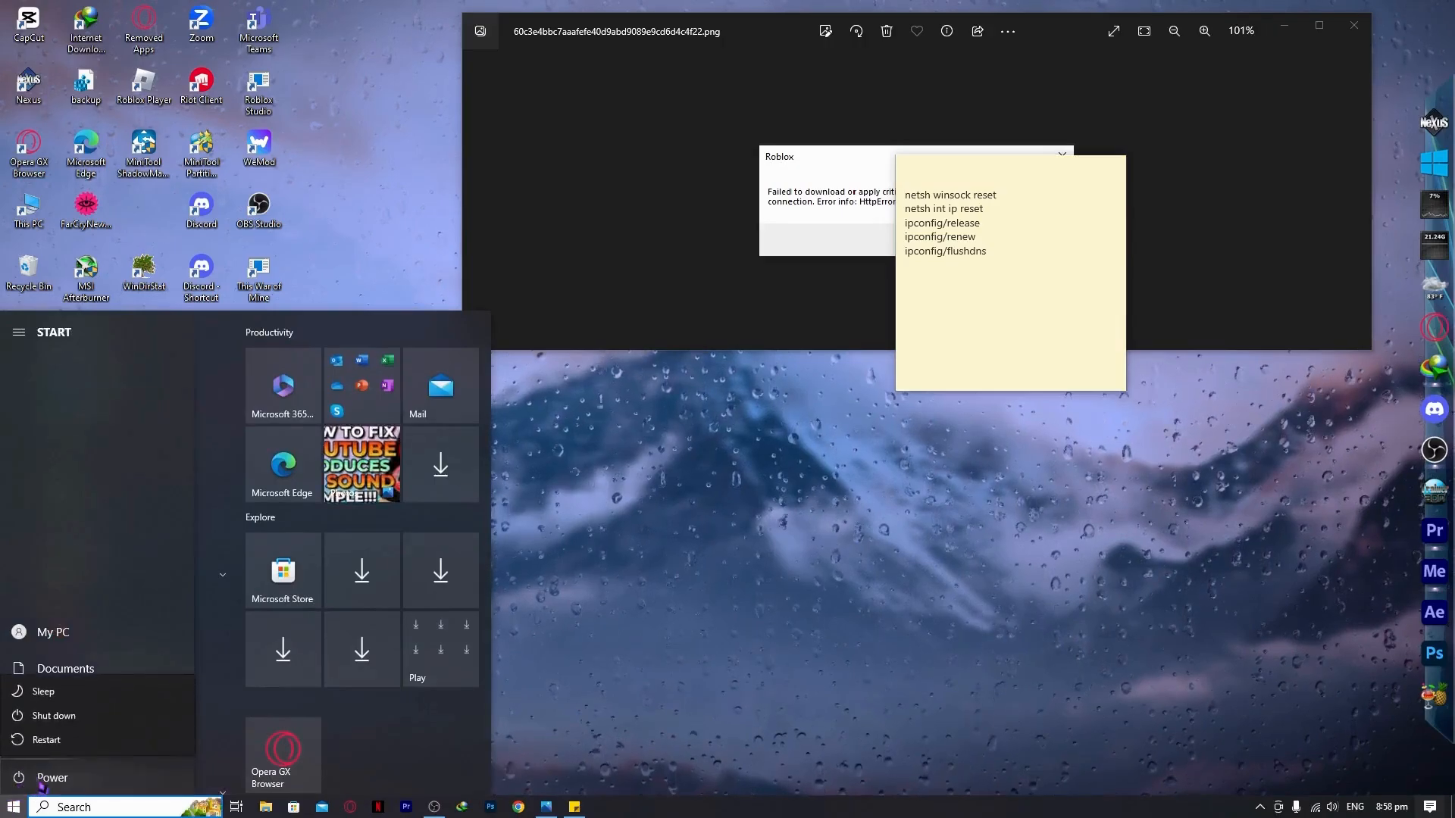
pyautogui.moveTo(47, 740)
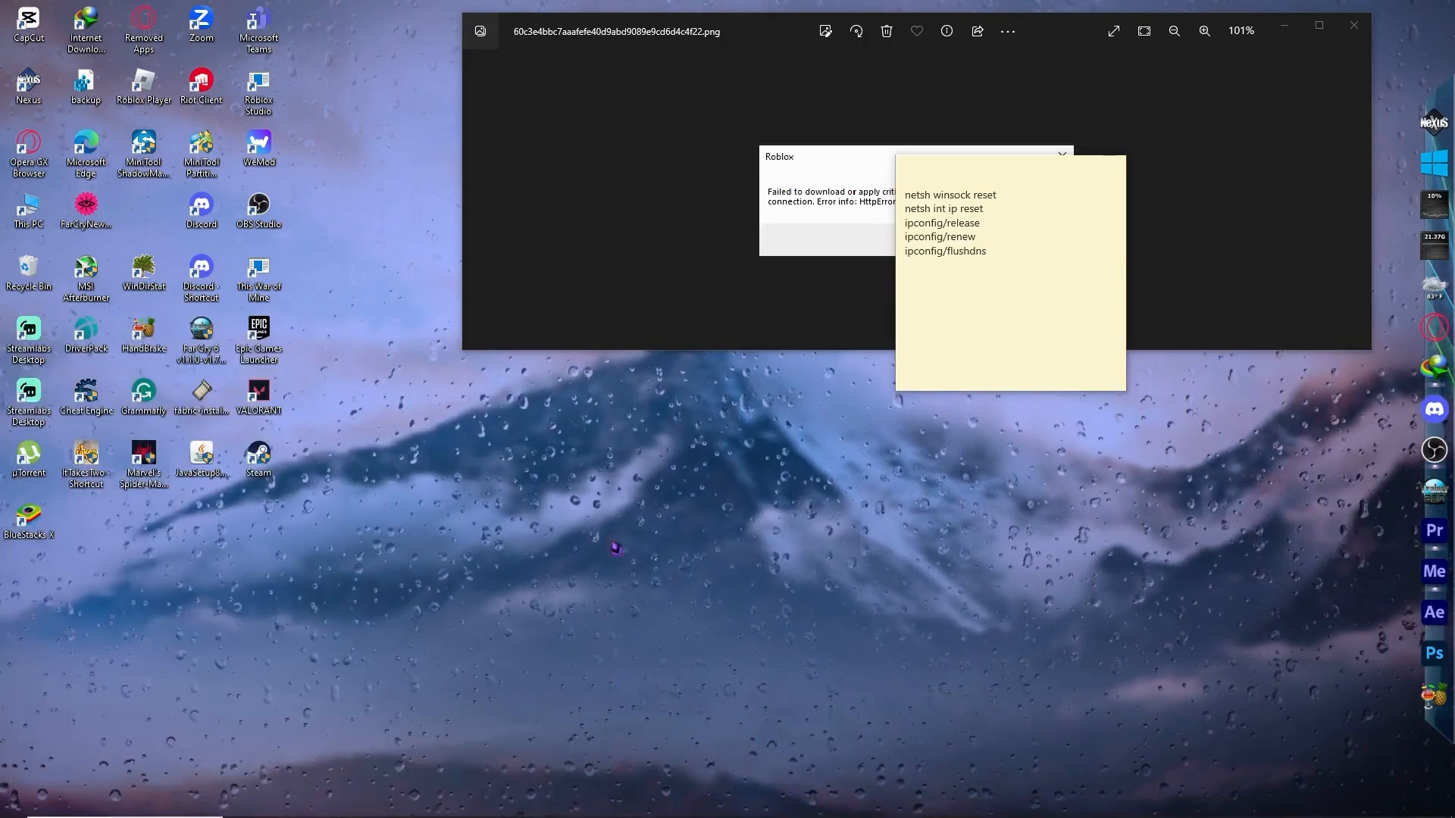
pyautogui.moveTo(592, 529)
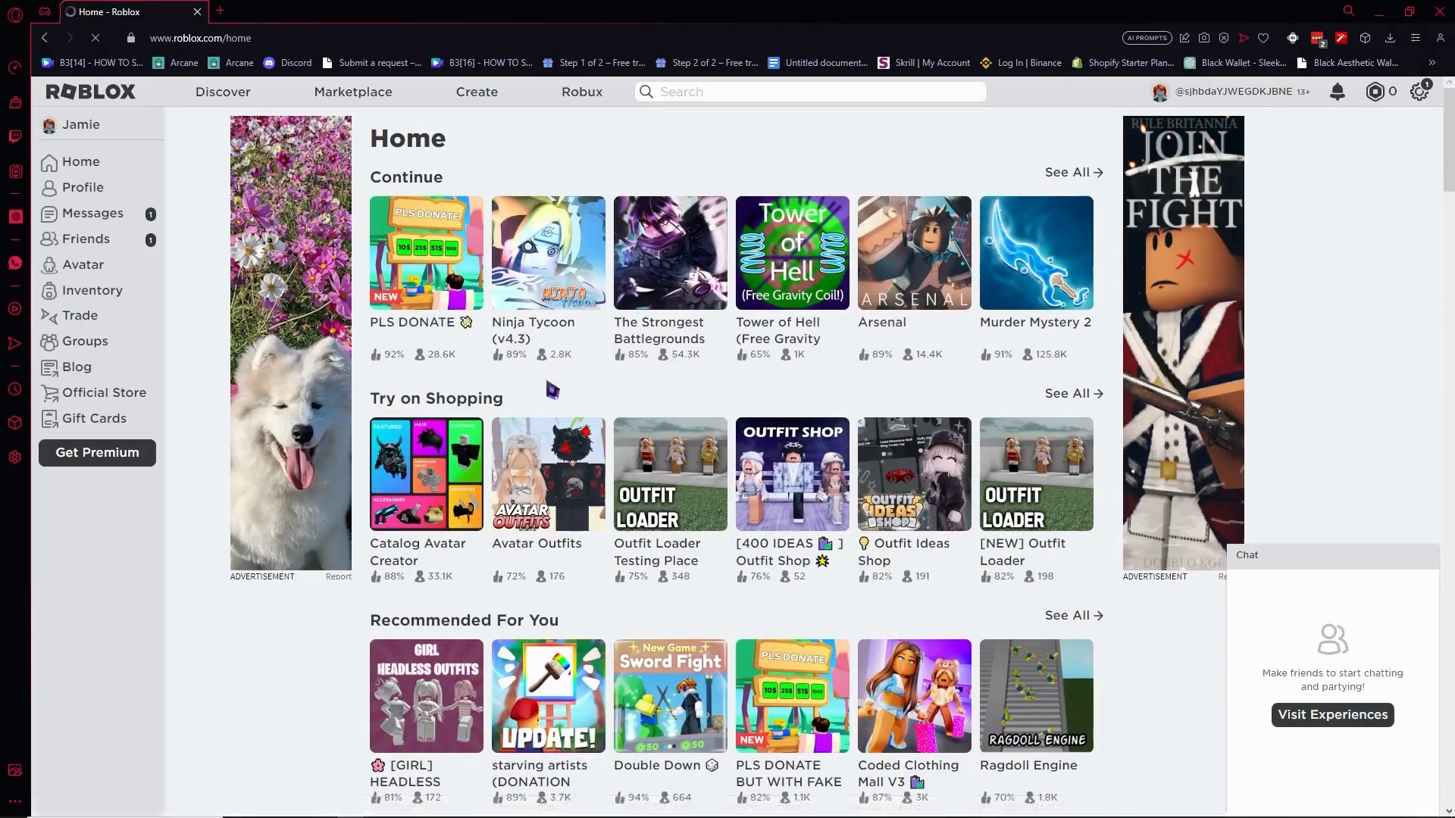
# - Launch the PLS DONATE game from its Roblox page
pyautogui.click(426, 253)
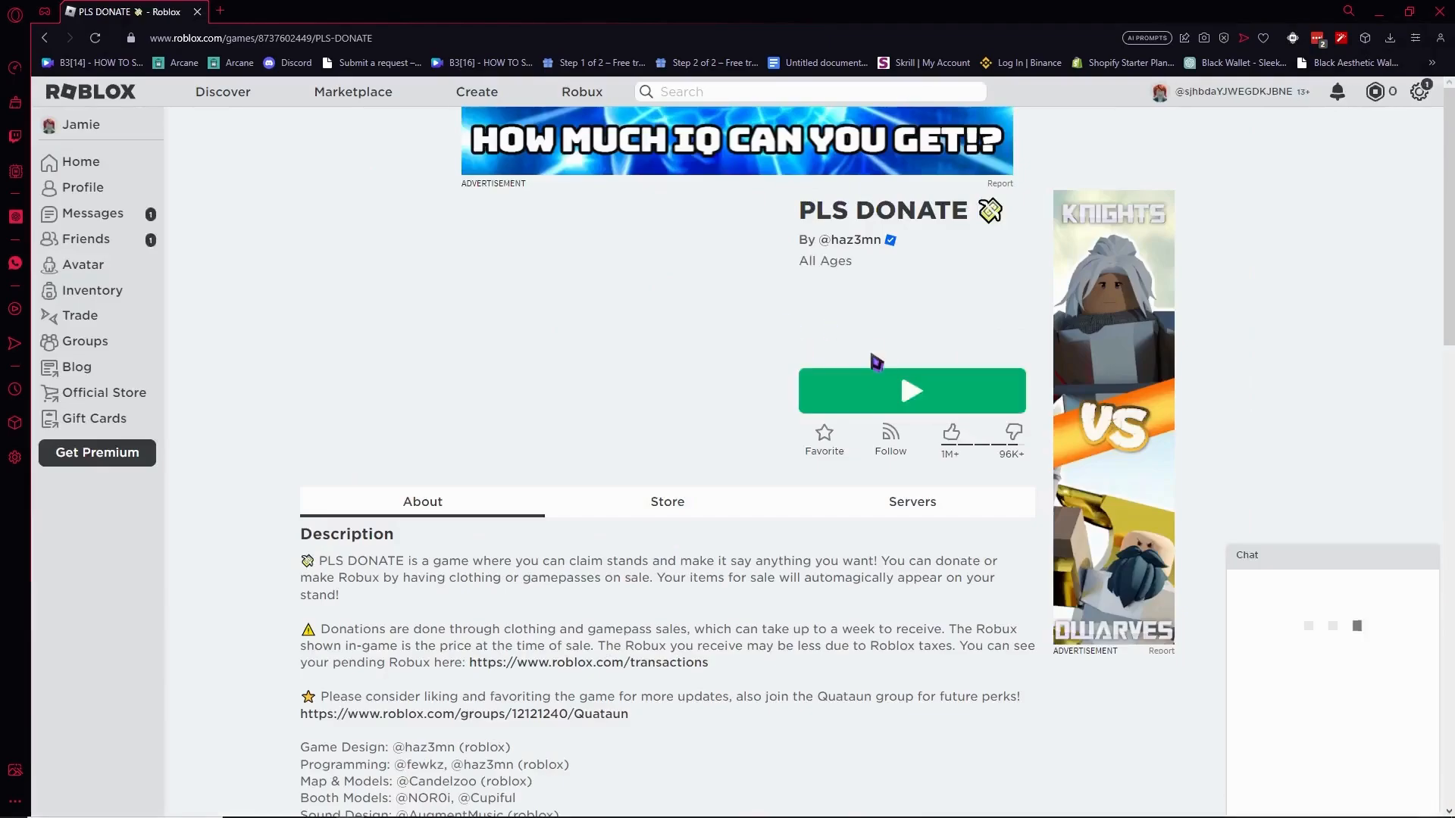
pyautogui.click(911, 390)
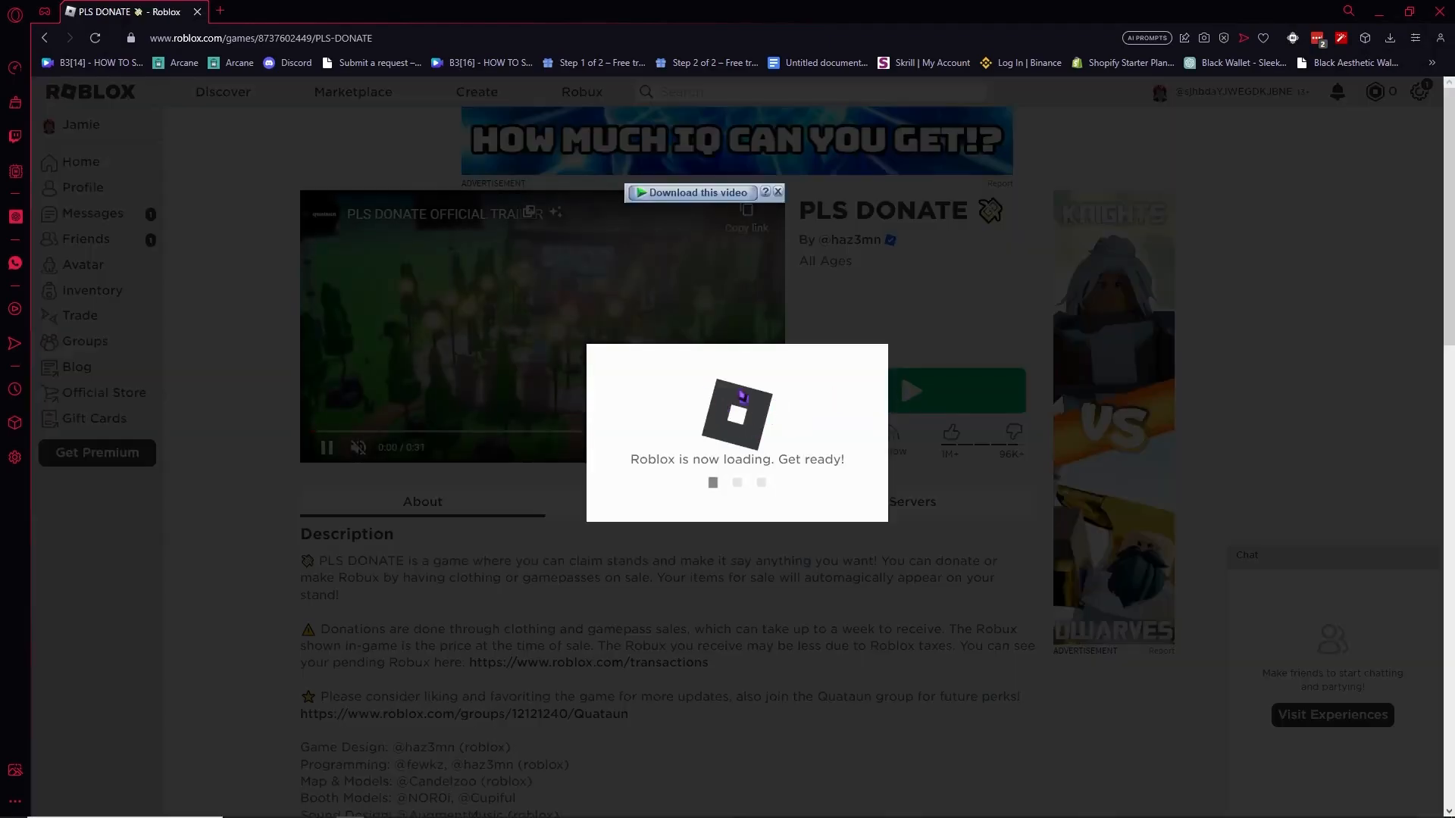